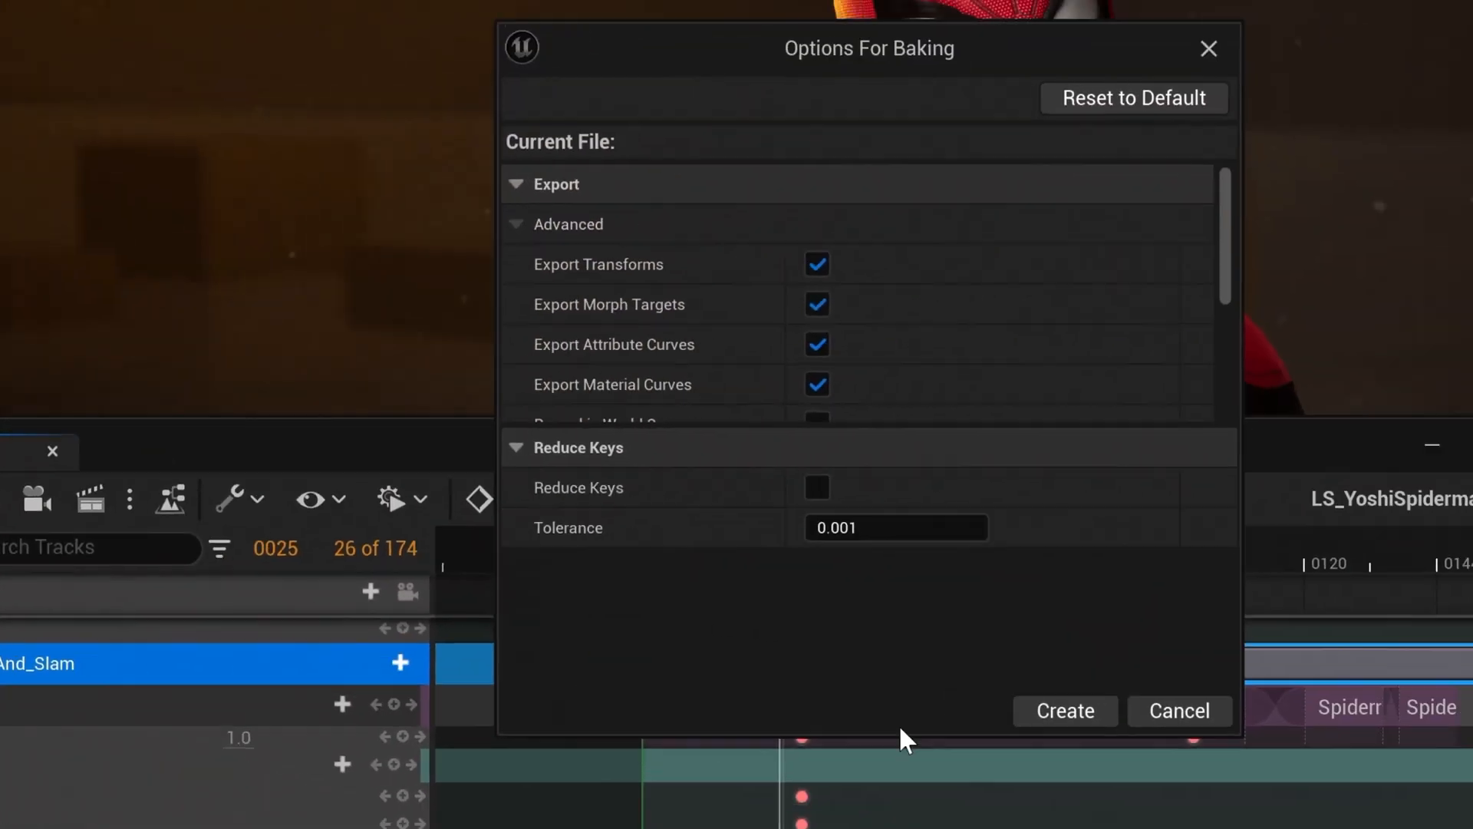
Confirm the Options For Baking dialog with its defaults to create the baked animation.
click(1063, 711)
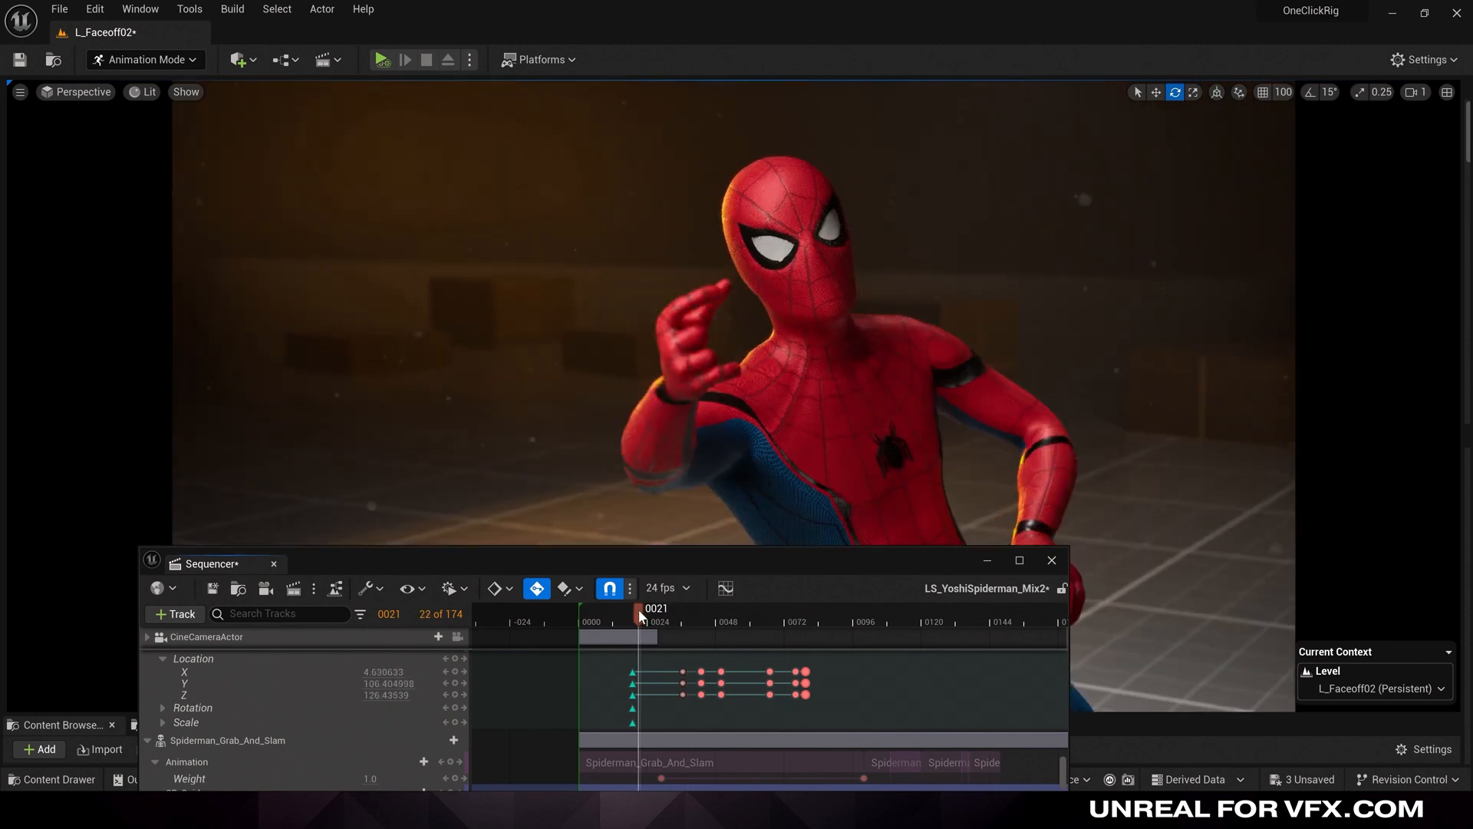
Select the CR_Spiderman control rig track so its controls show on the character.
drag(641, 608, 664, 607)
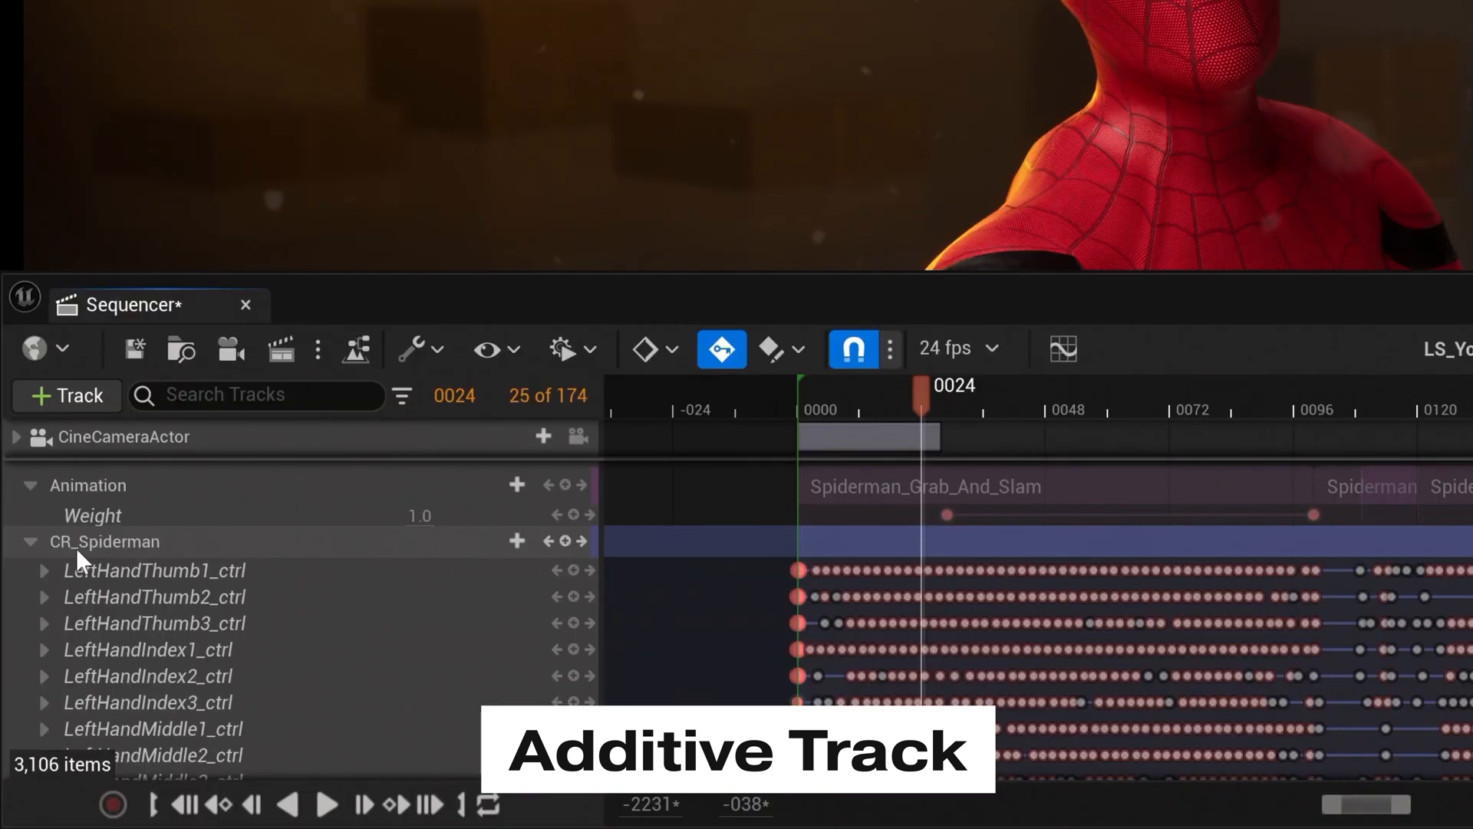
click(515, 540)
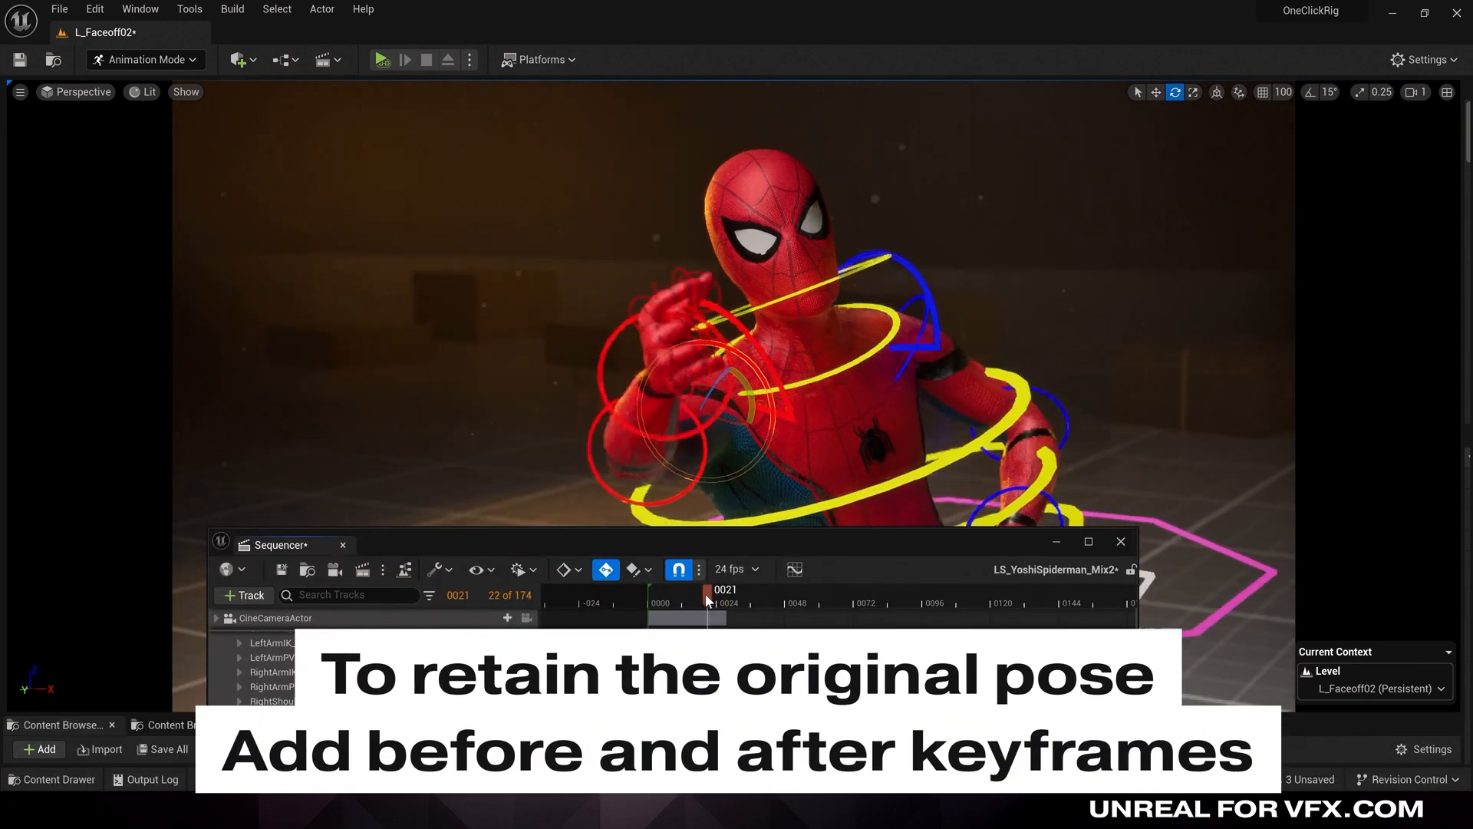
Key the RightShoulder, RightArm, RightForeArm and RightHand controls at an earlier frame and at frame 36.
drag(706, 602, 697, 601)
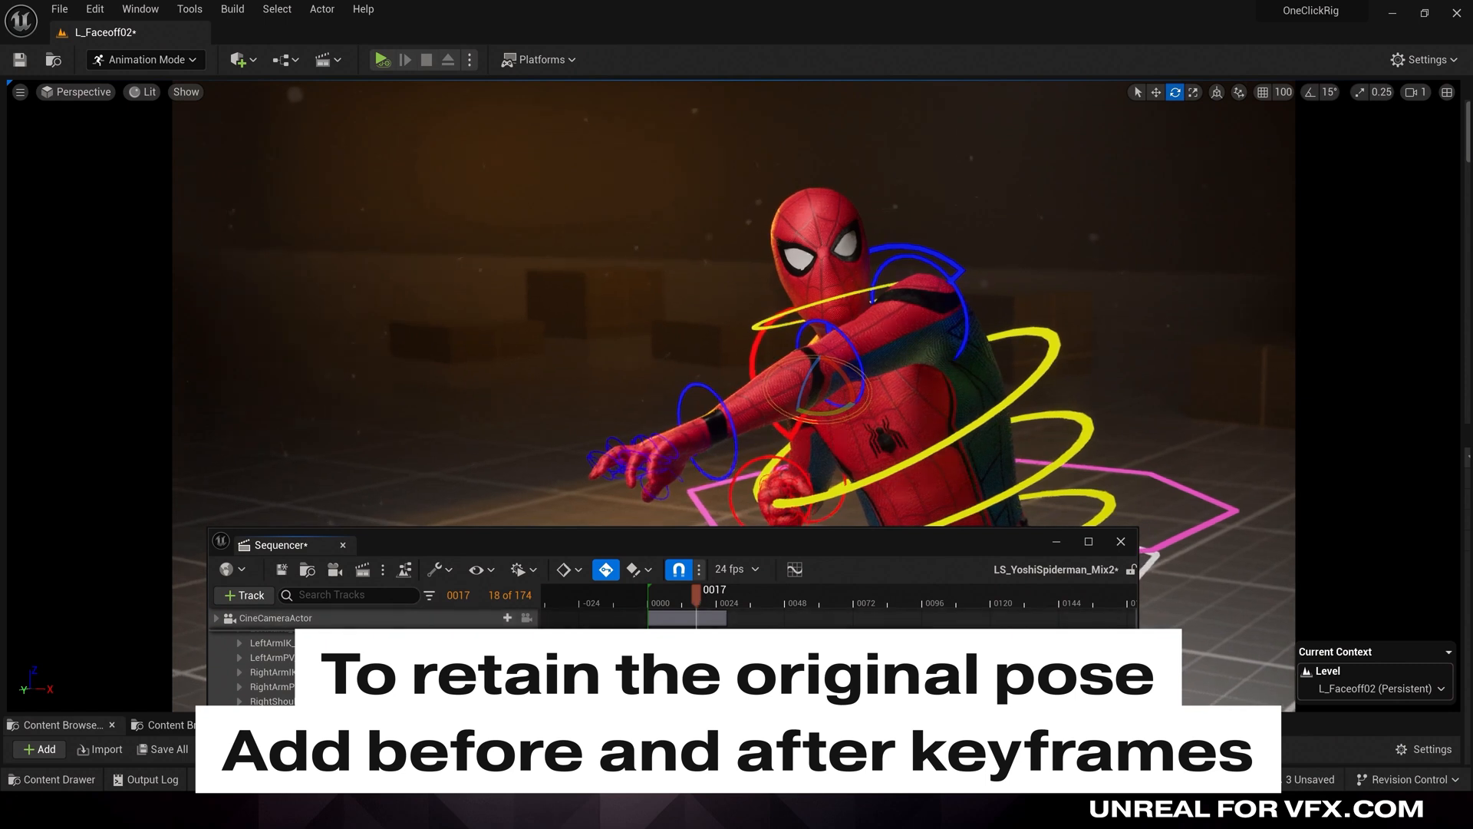
click(288, 699)
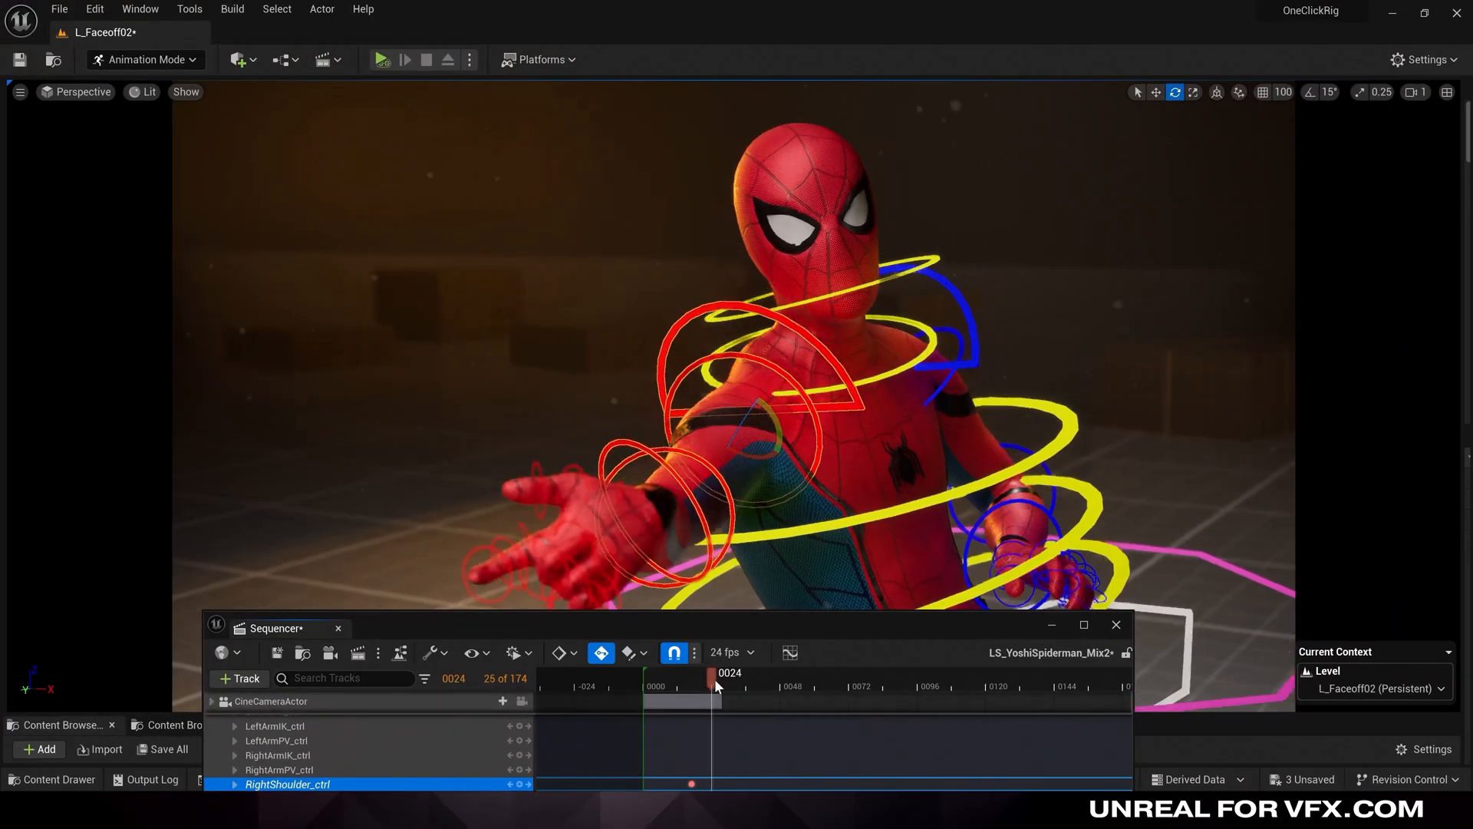
drag(715, 686, 748, 700)
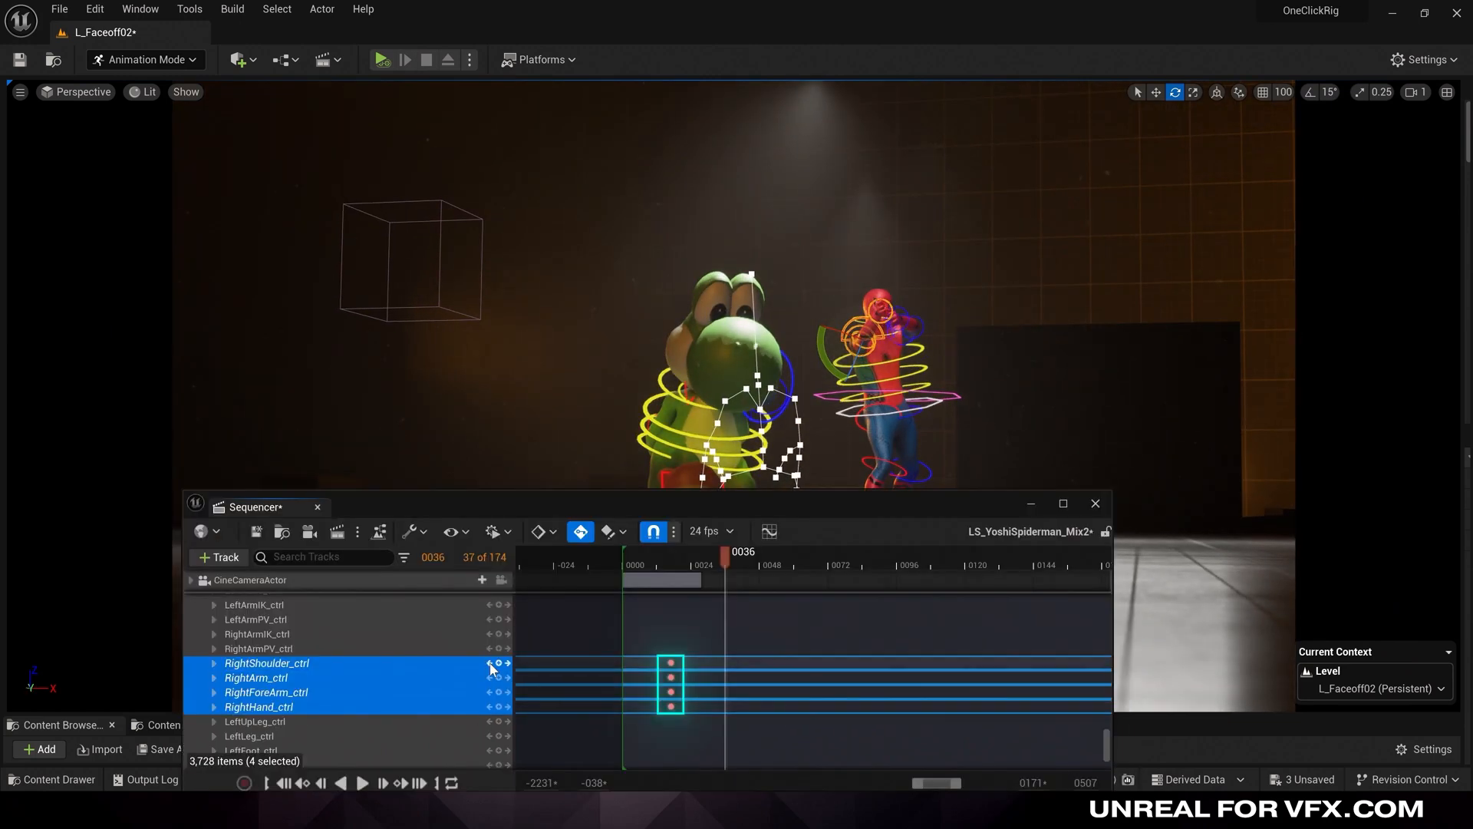
click(724, 563)
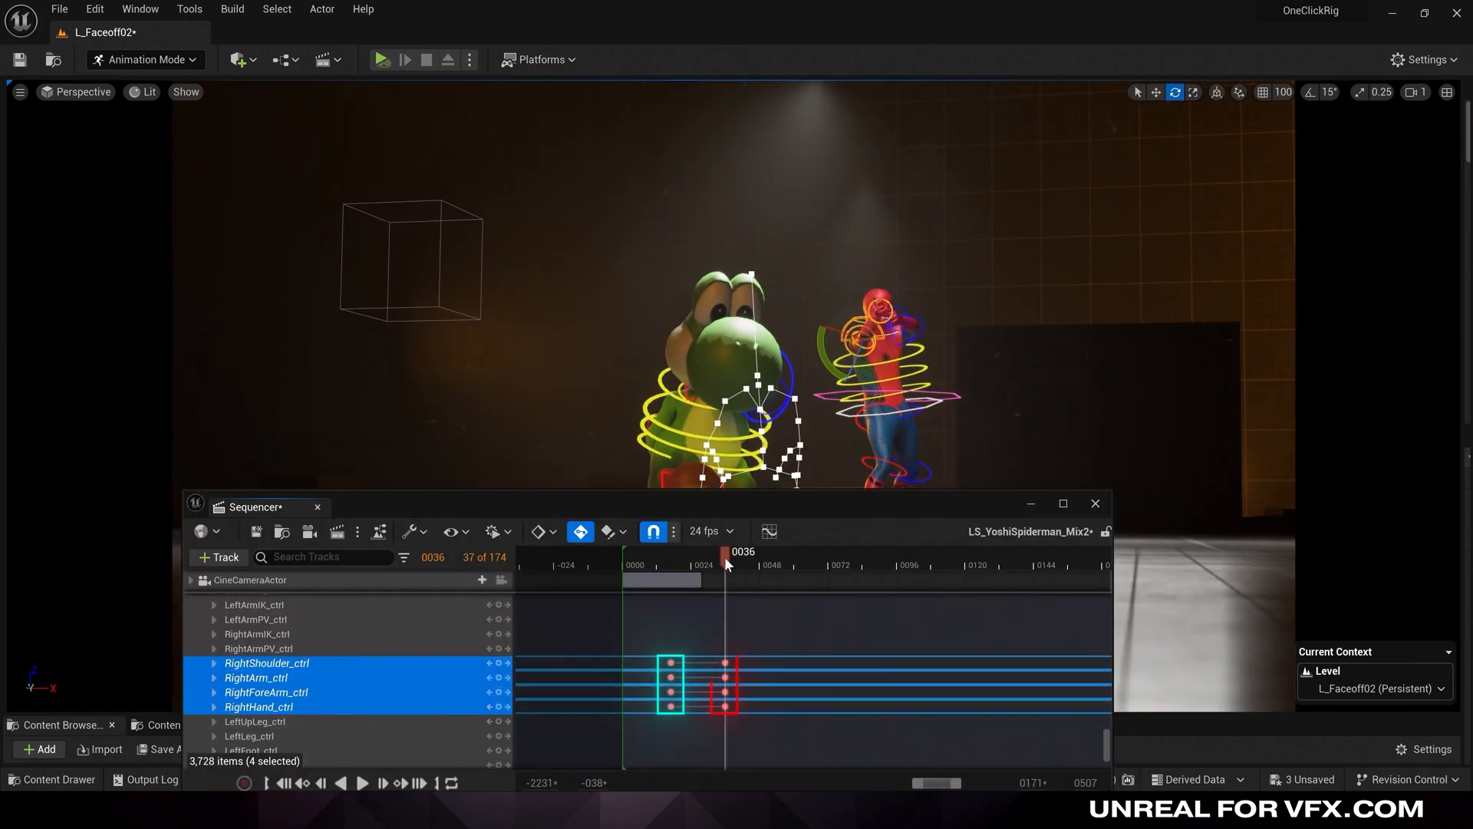
drag(726, 563, 695, 563)
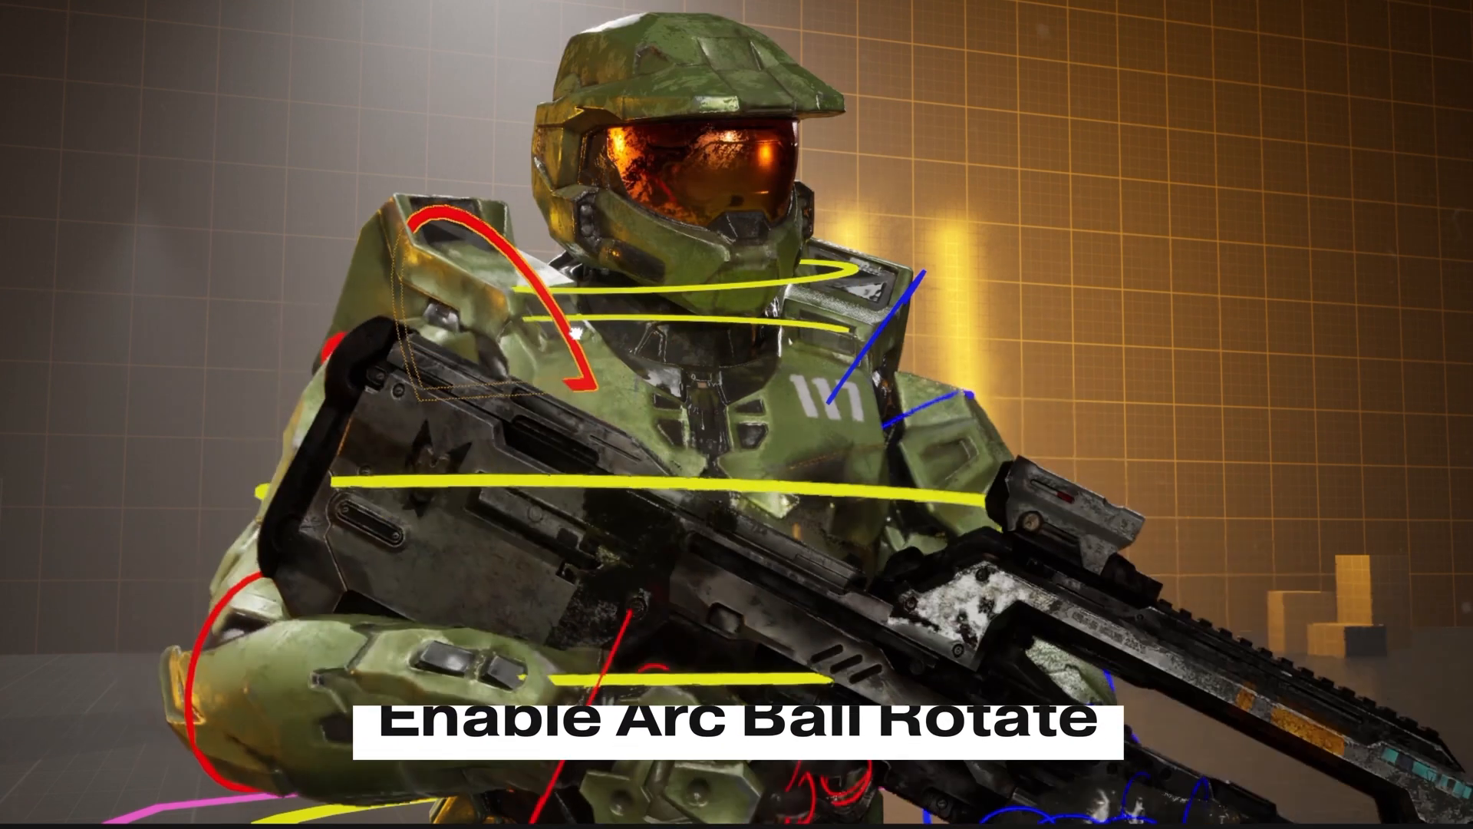
Search Editor Preferences for 'enable arcball rota' to find the arcball rotate setting.
click(164, 15)
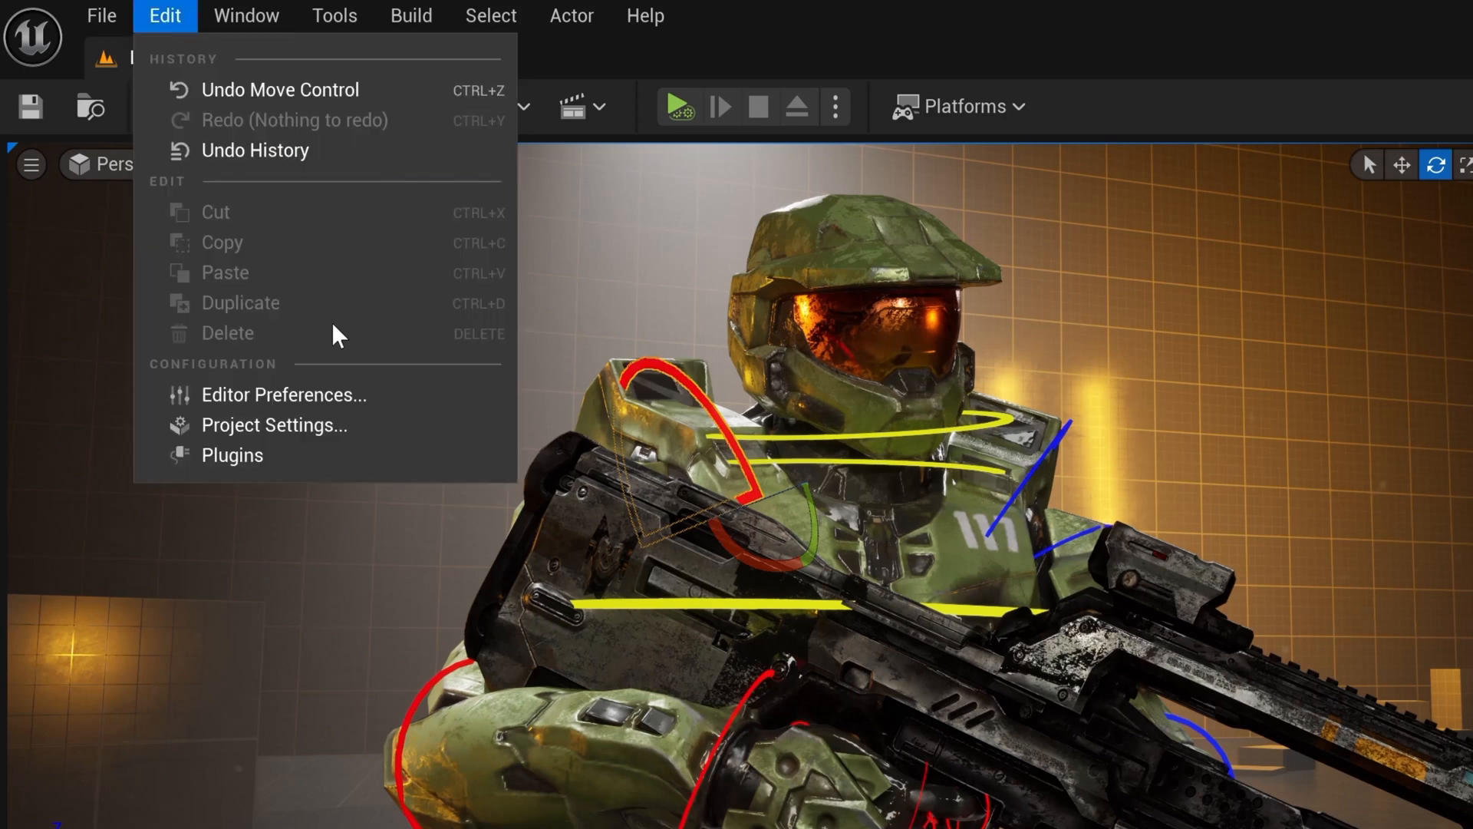
click(284, 394)
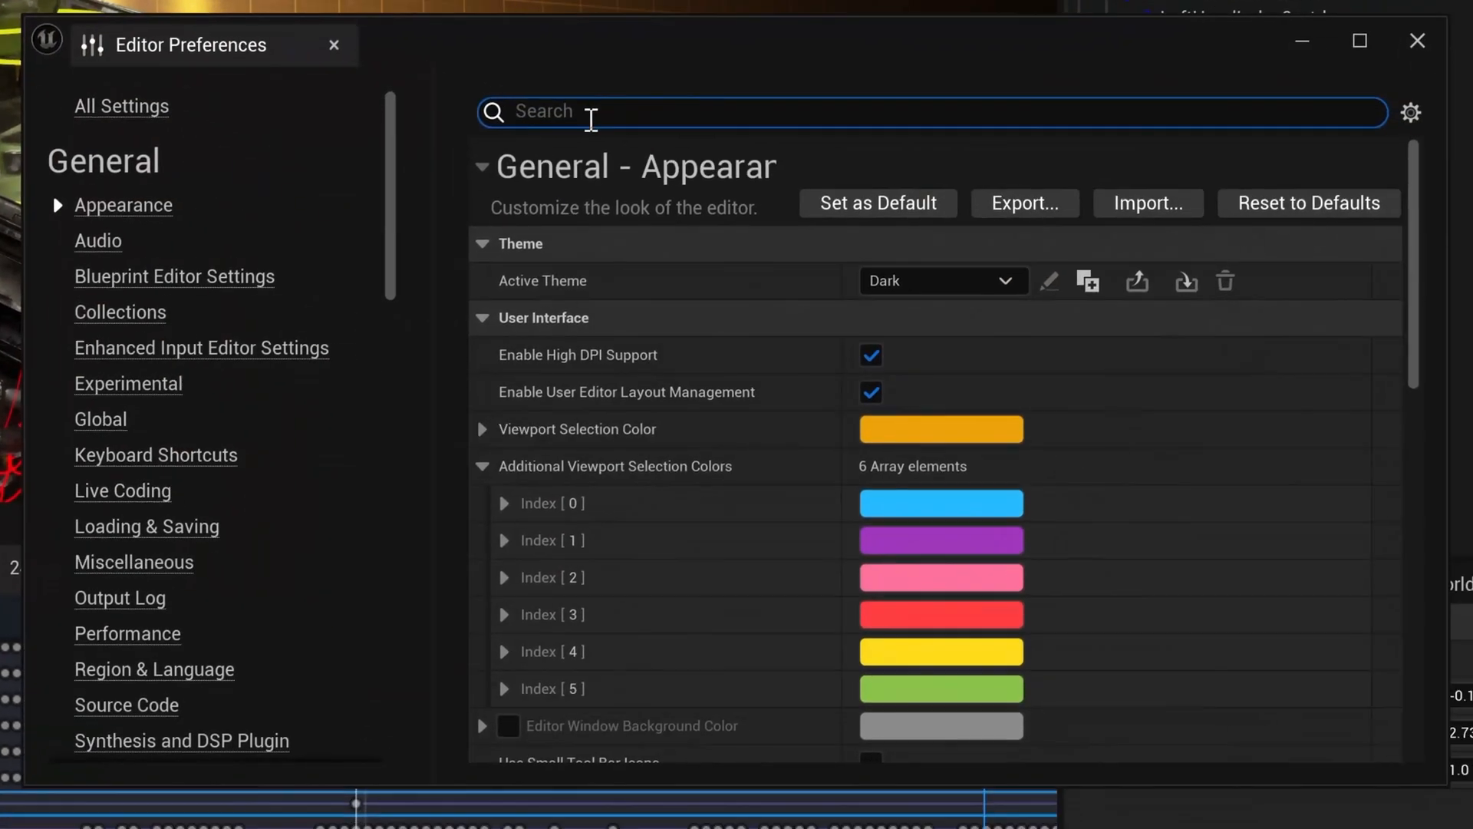
text(enable arcball rota)
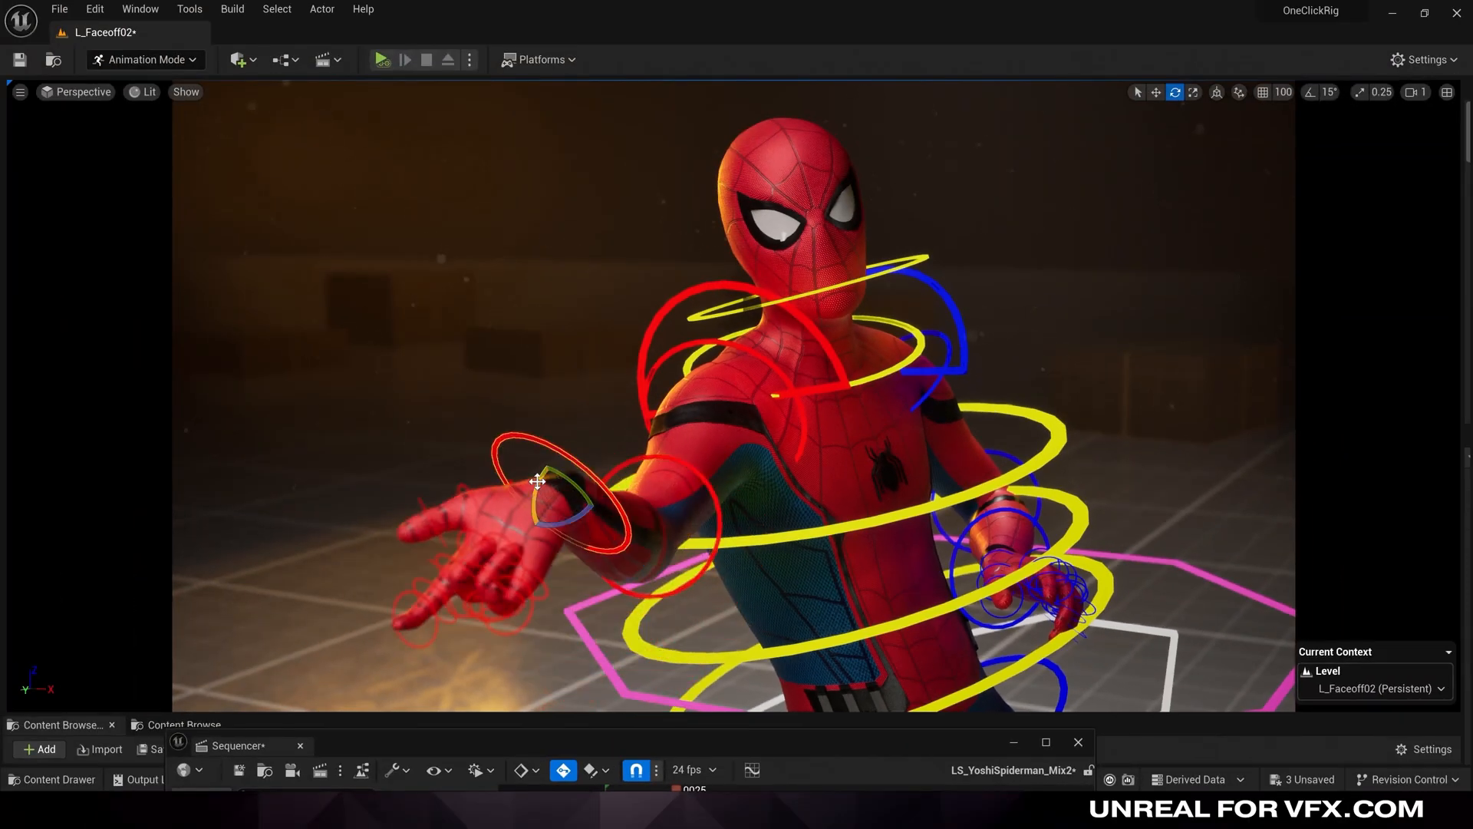
Rotate Spiderman's RightHand control to reshape the outstretched hand pose.
drag(539, 482, 563, 508)
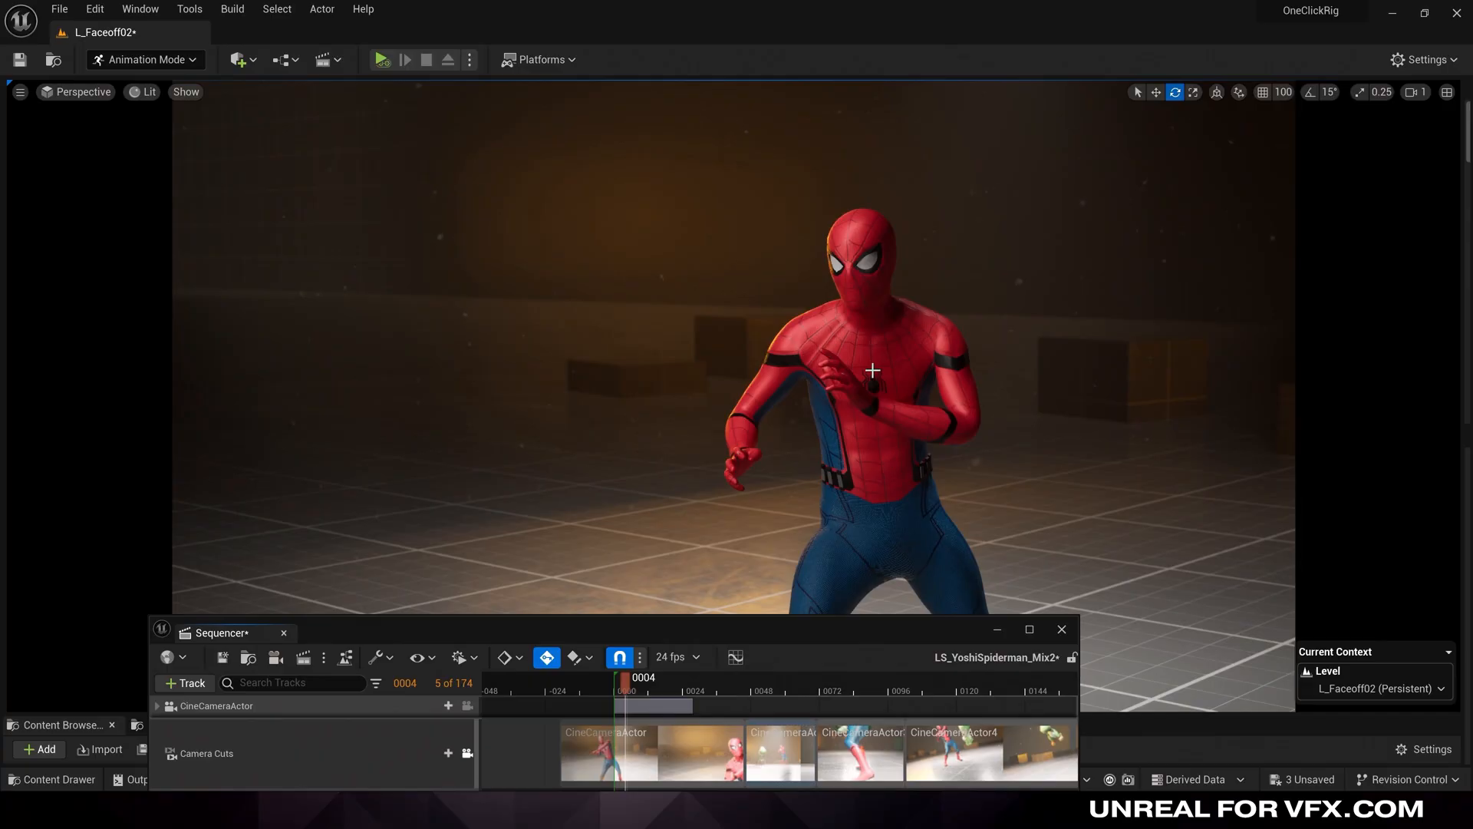
Scrub through the hand reaching outward and settle at frame 23 on the pointing pose.
drag(626, 689, 634, 689)
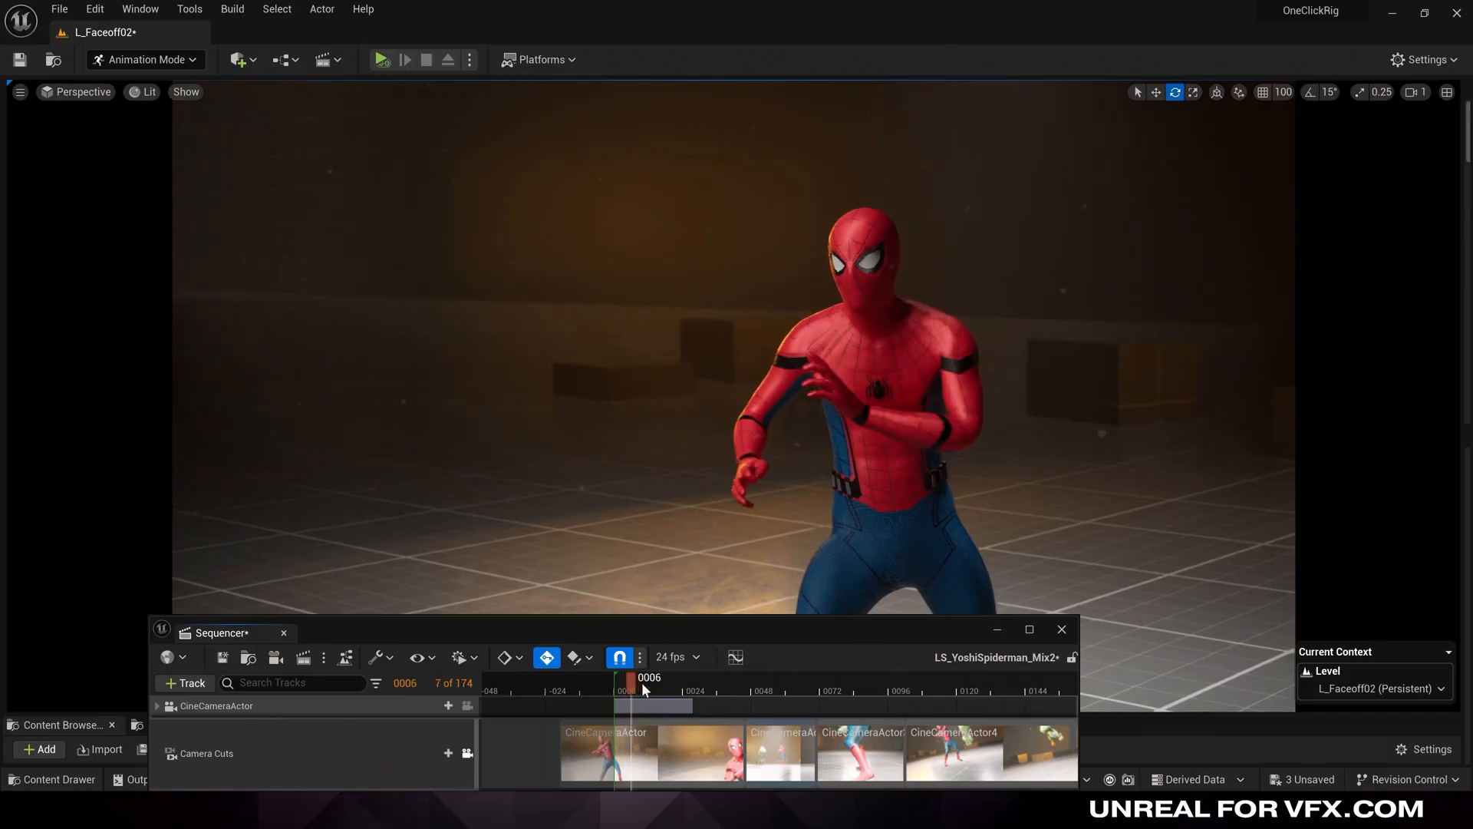
drag(630, 681, 681, 681)
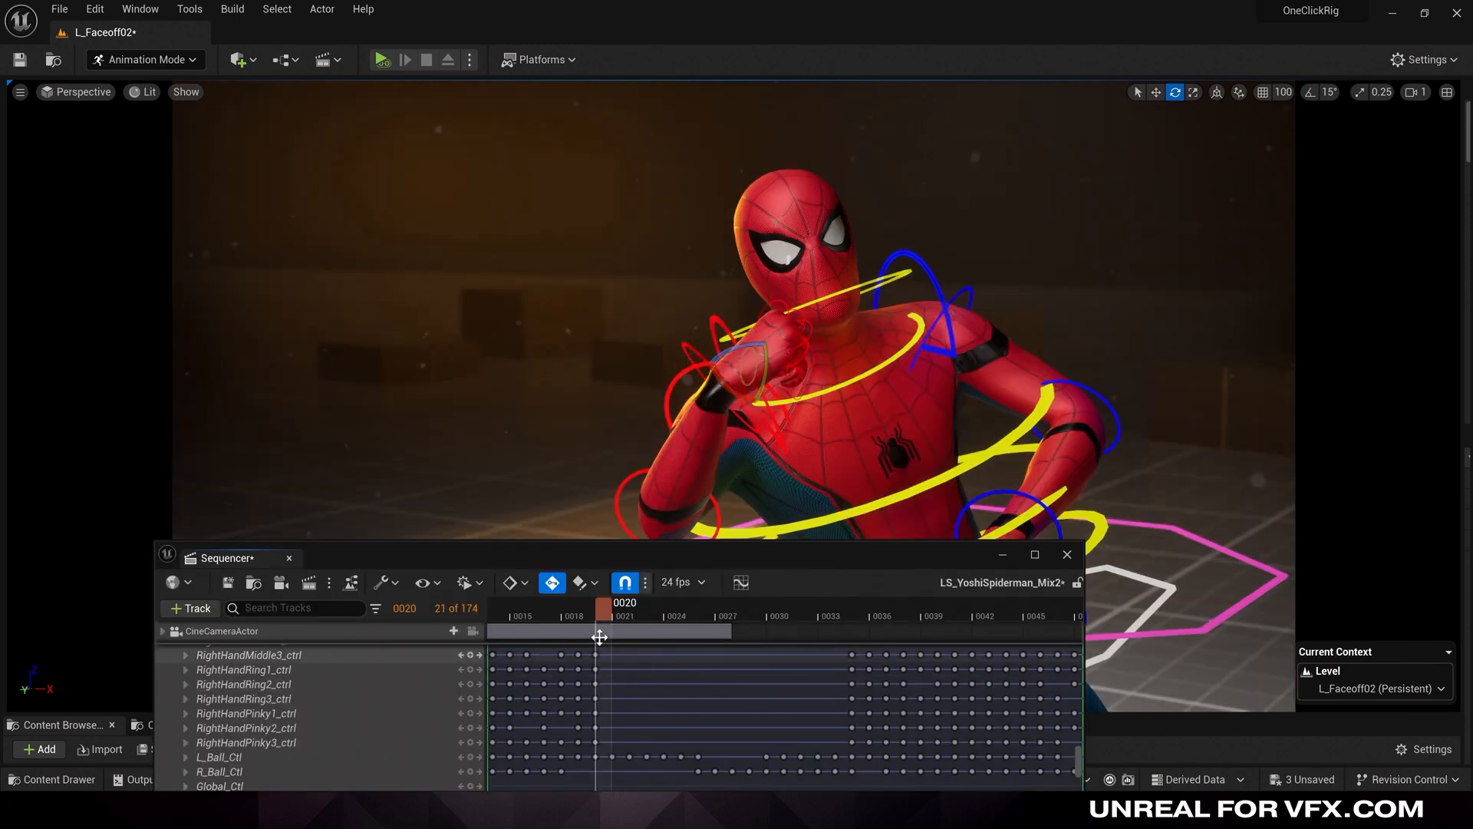
drag(600, 629, 668, 620)
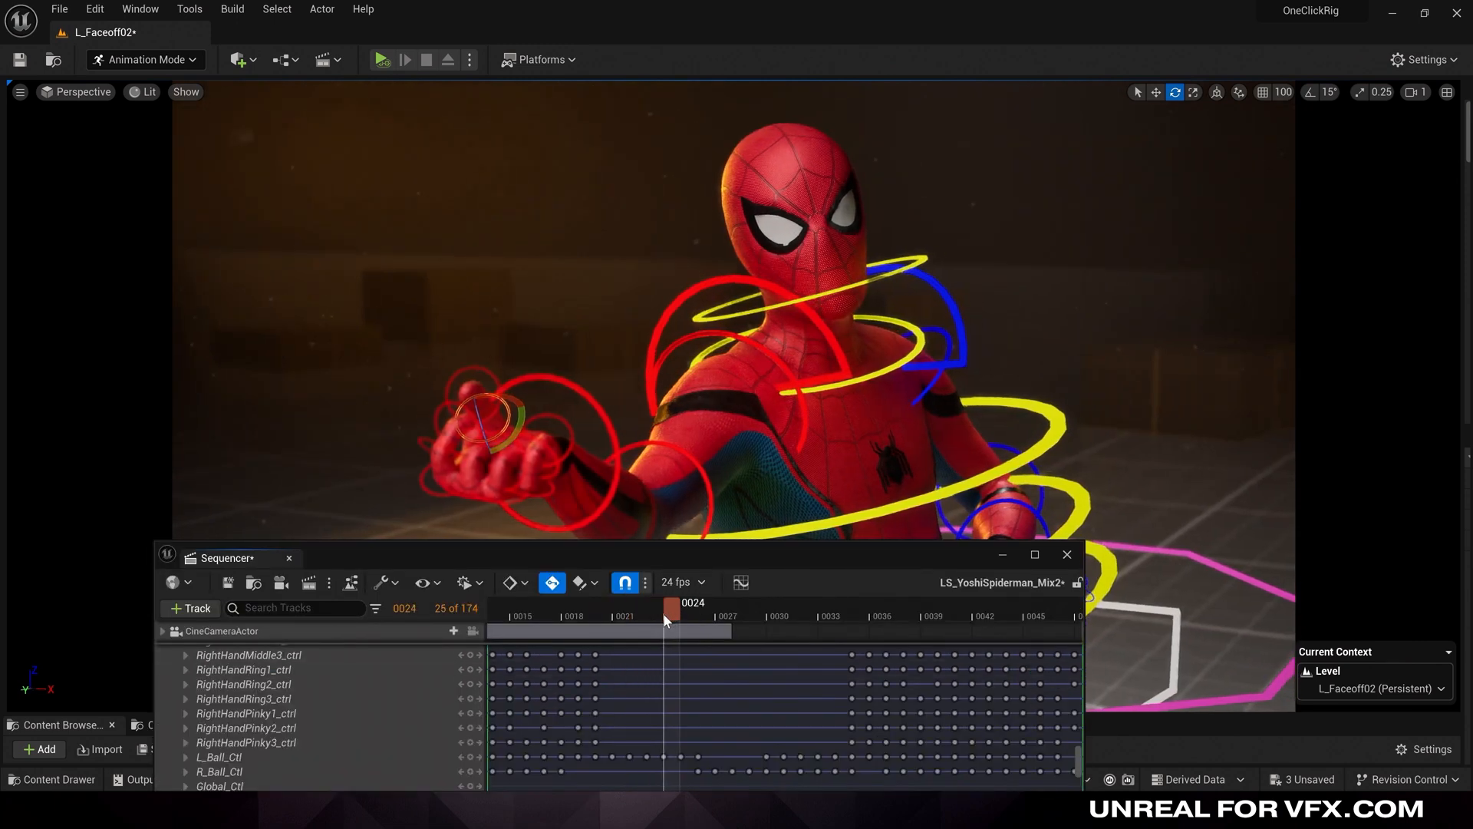
drag(670, 615, 655, 615)
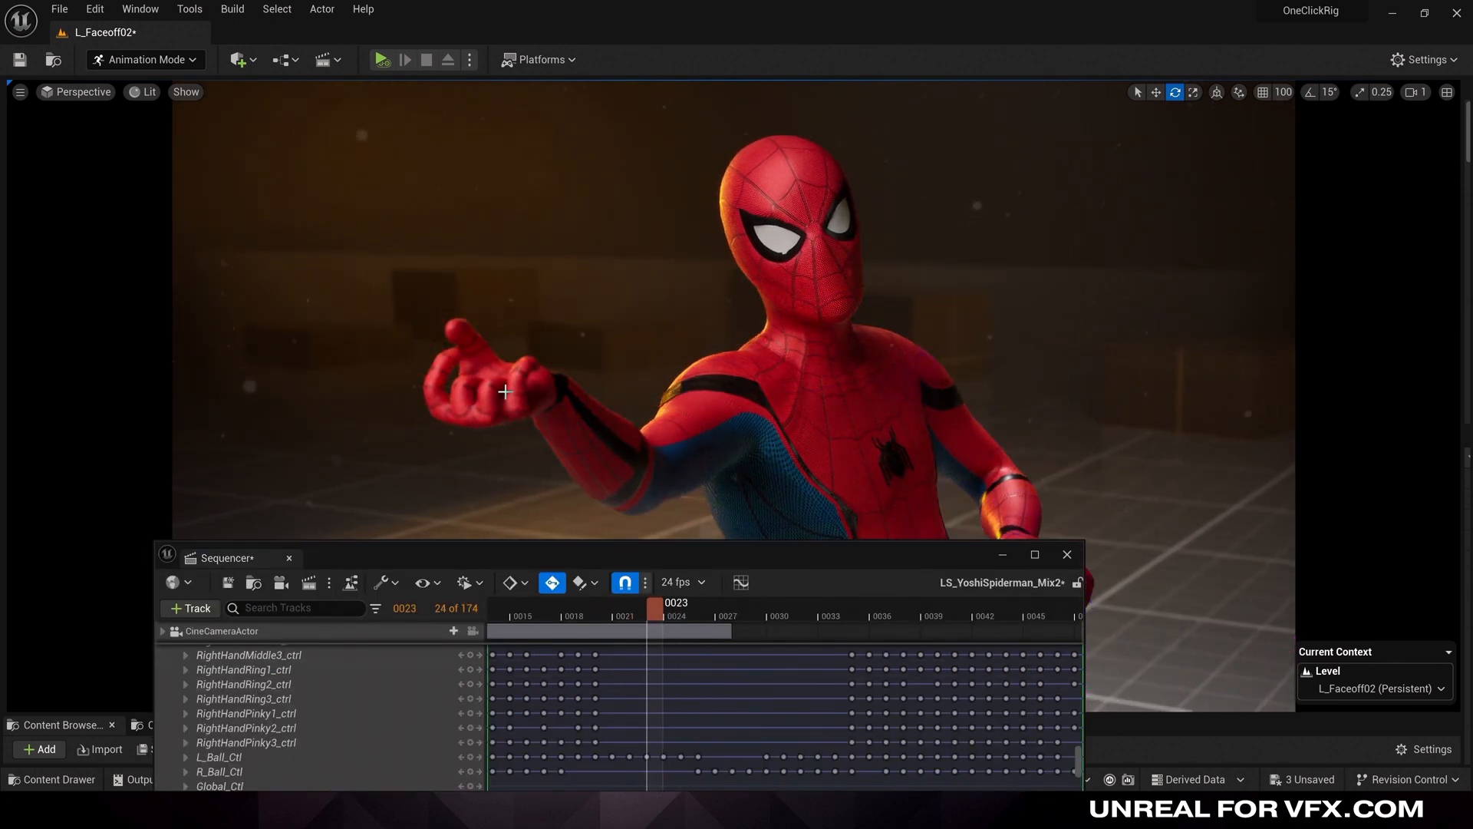
key(shift+c)
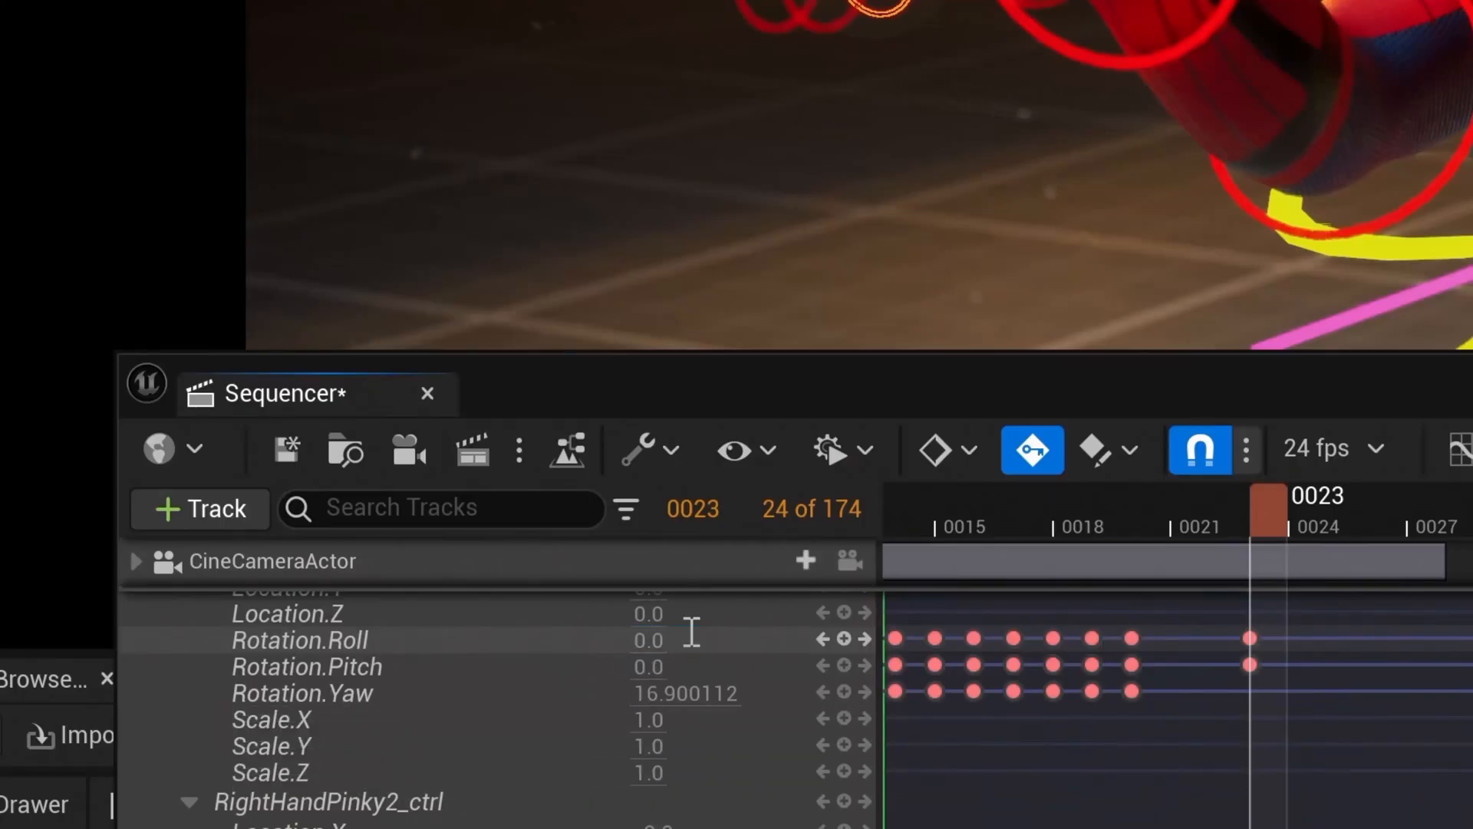
Scroll the track list to the RightHandPinky rotation controls for keying at frame 23.
scroll(down, 3)
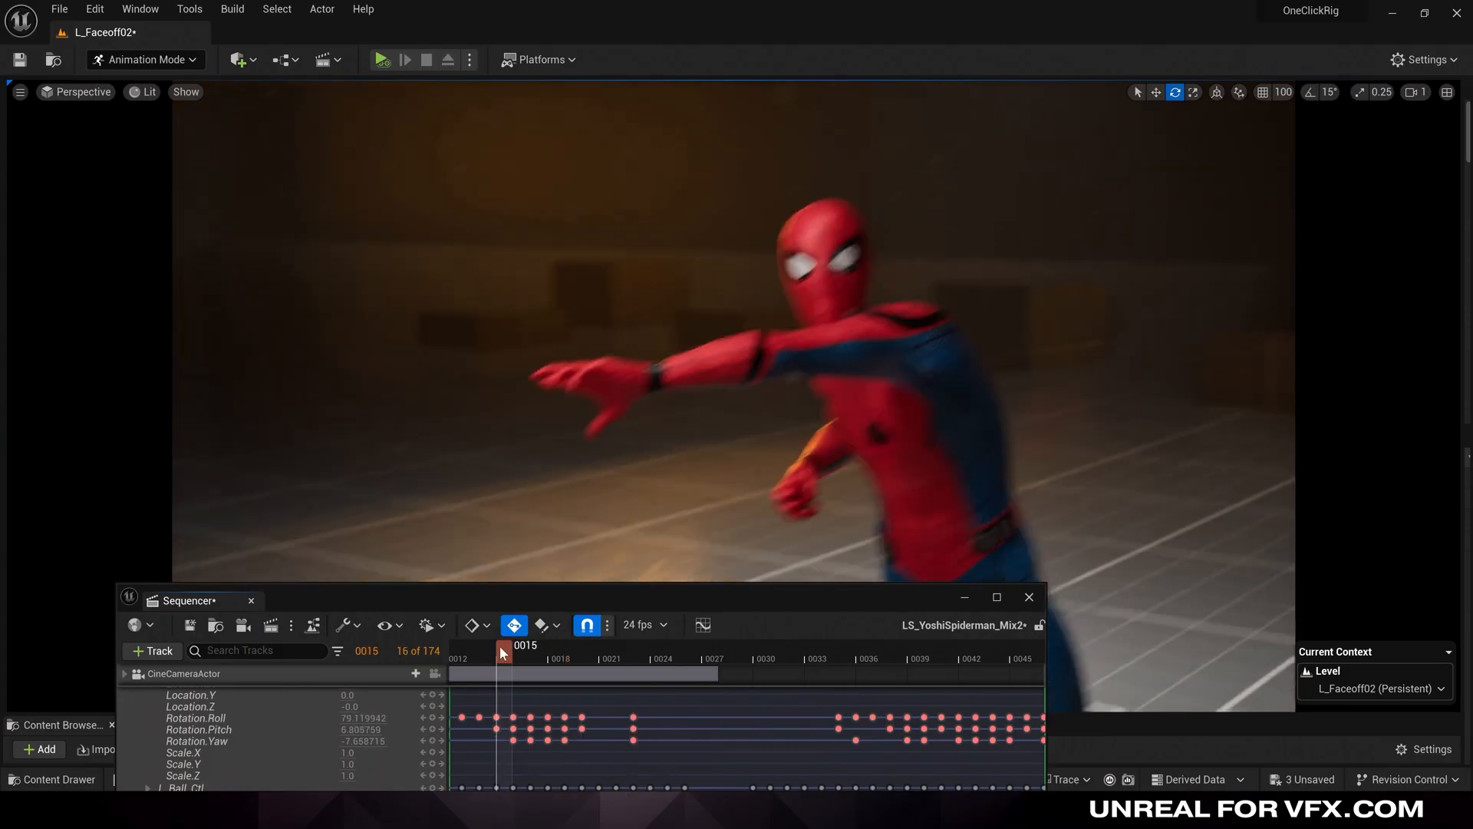
Move to the RightHandPinky3_ctrl rotation keys and place them toward frame 30.
drag(503, 652, 642, 652)
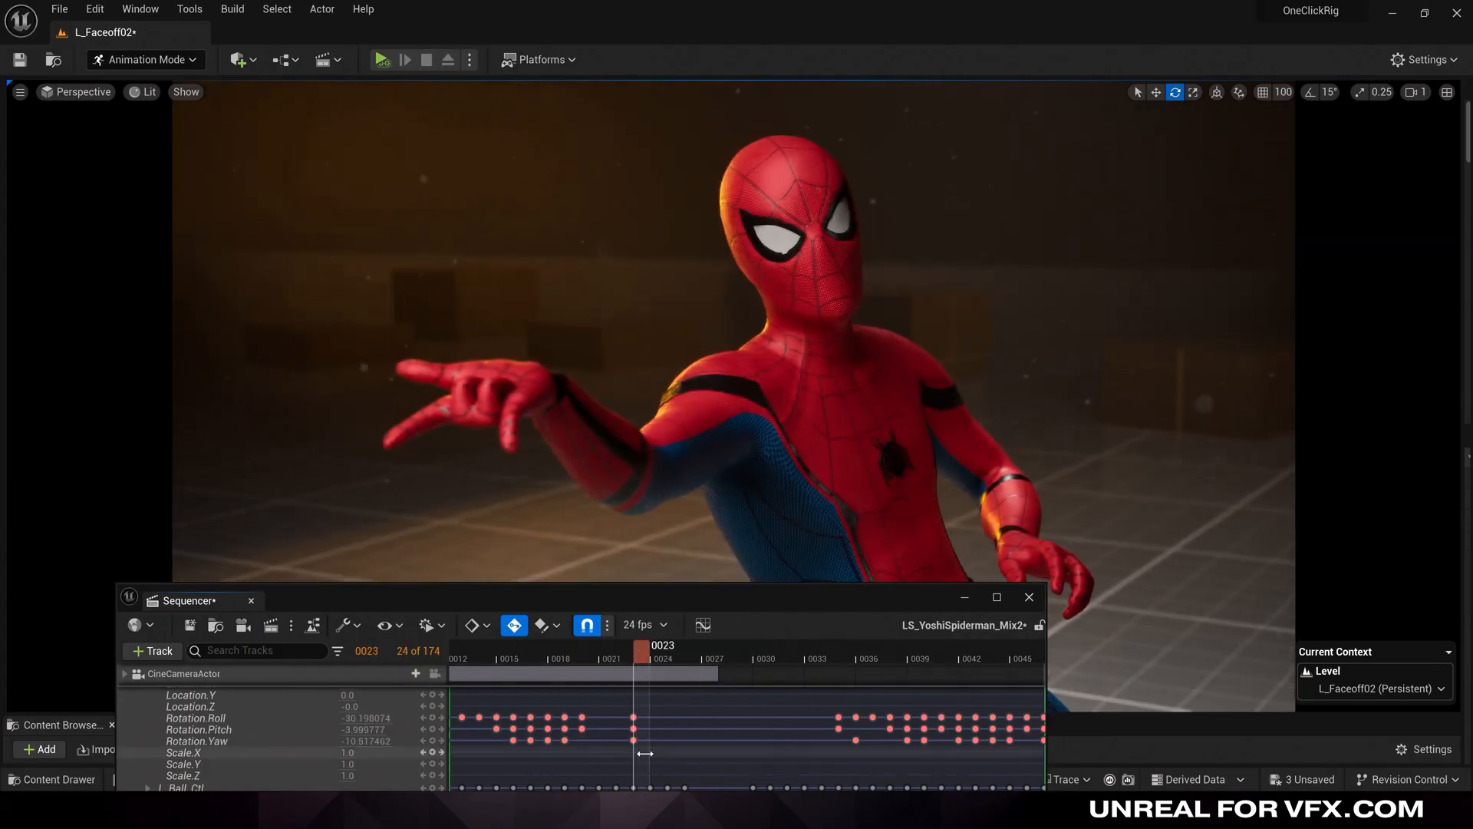
scroll(down, 3)
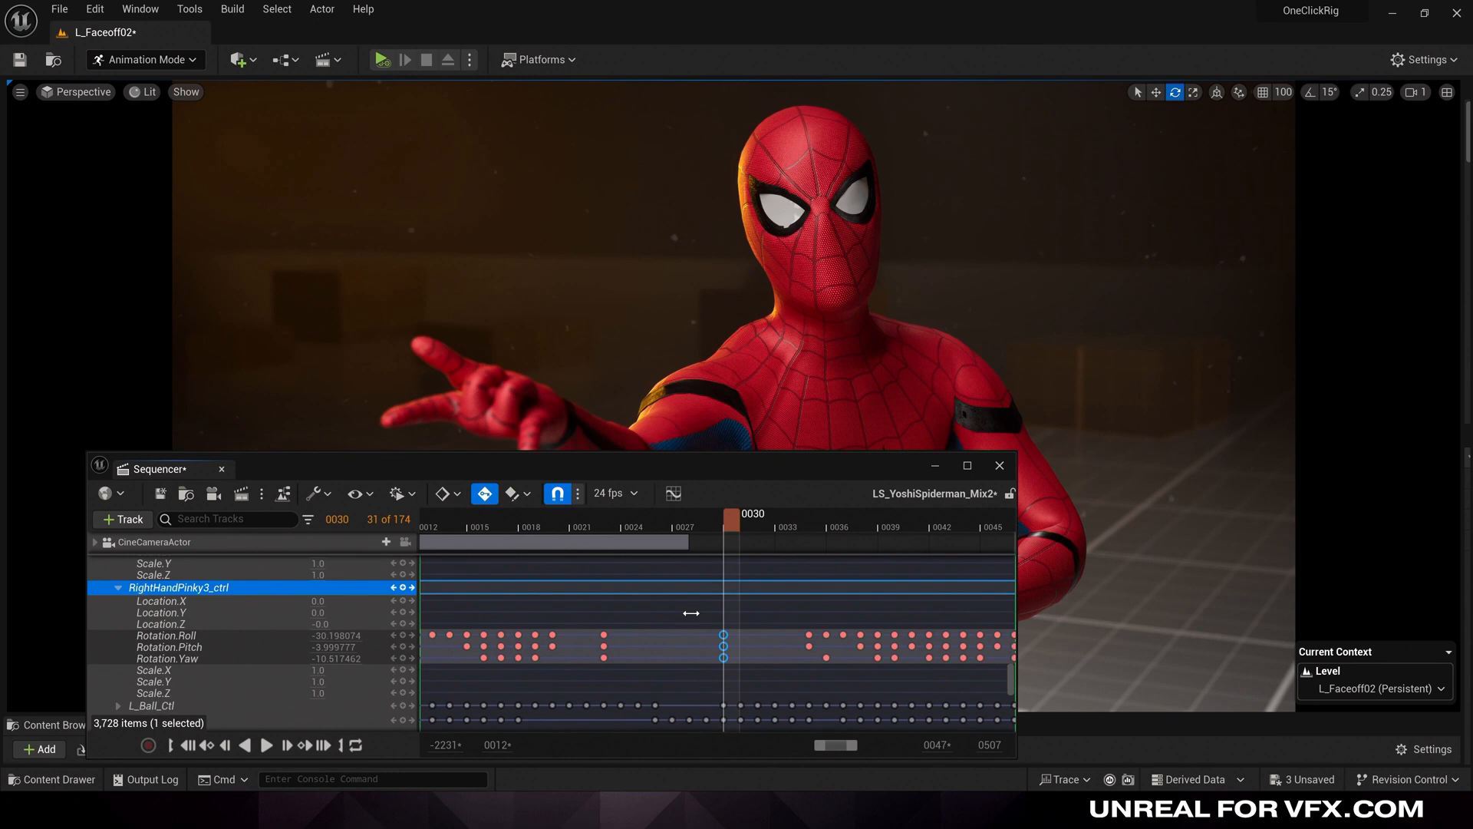
click(999, 465)
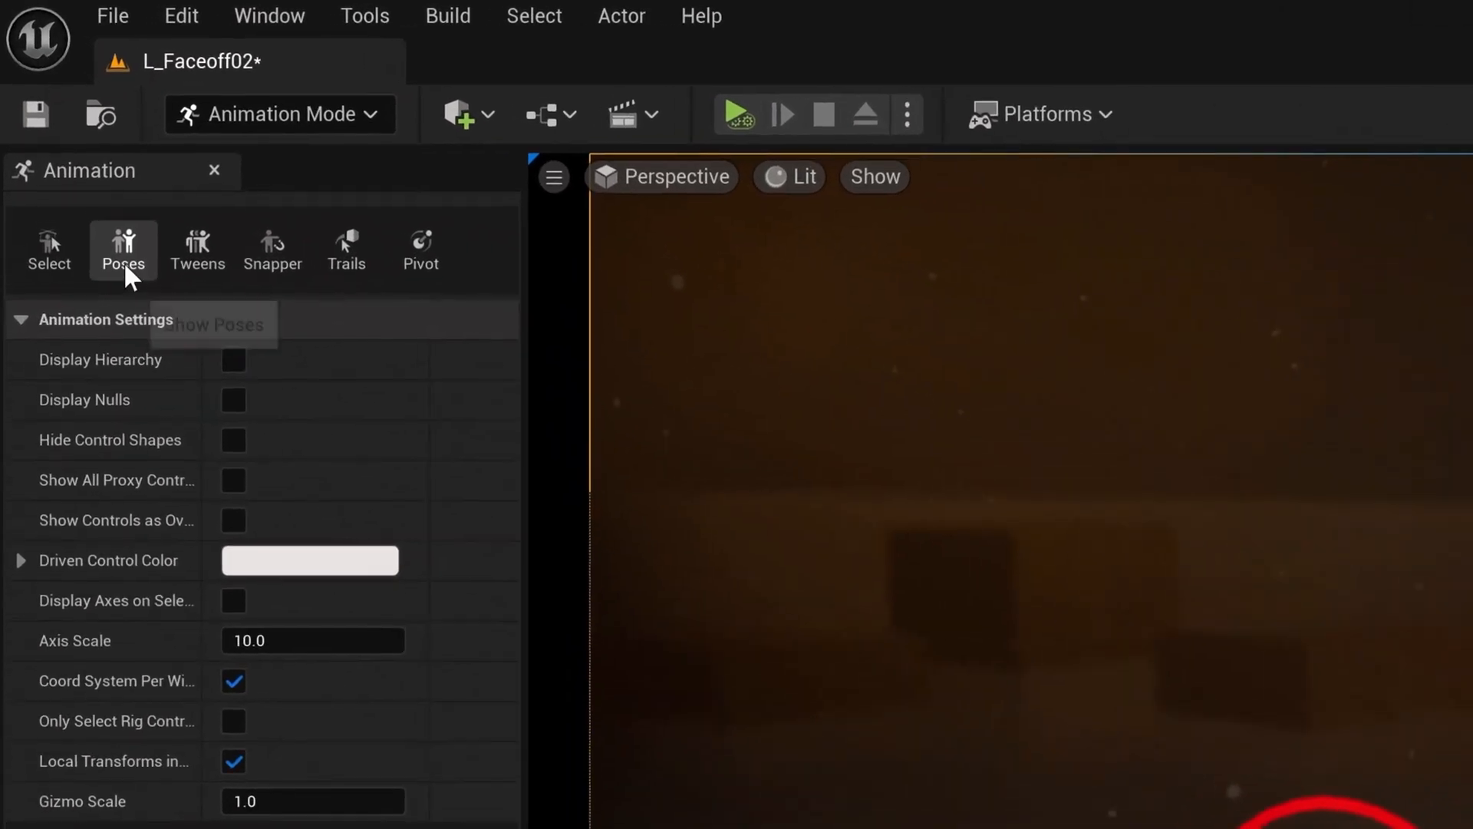
Bring up the Control Rig Pose library with the RightHandThumb1_ctrl control selected.
click(122, 248)
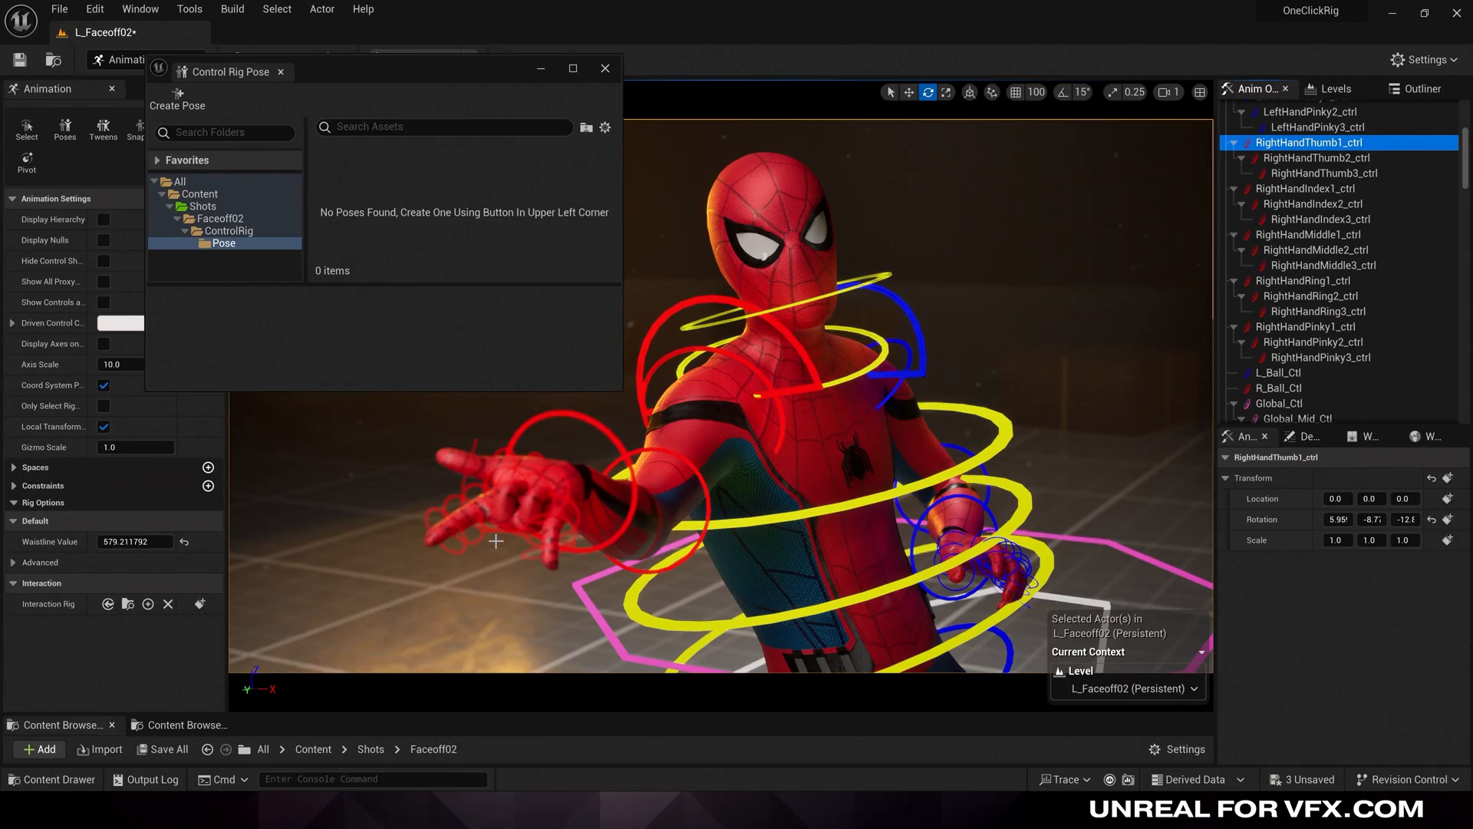
mouse_move(455, 602)
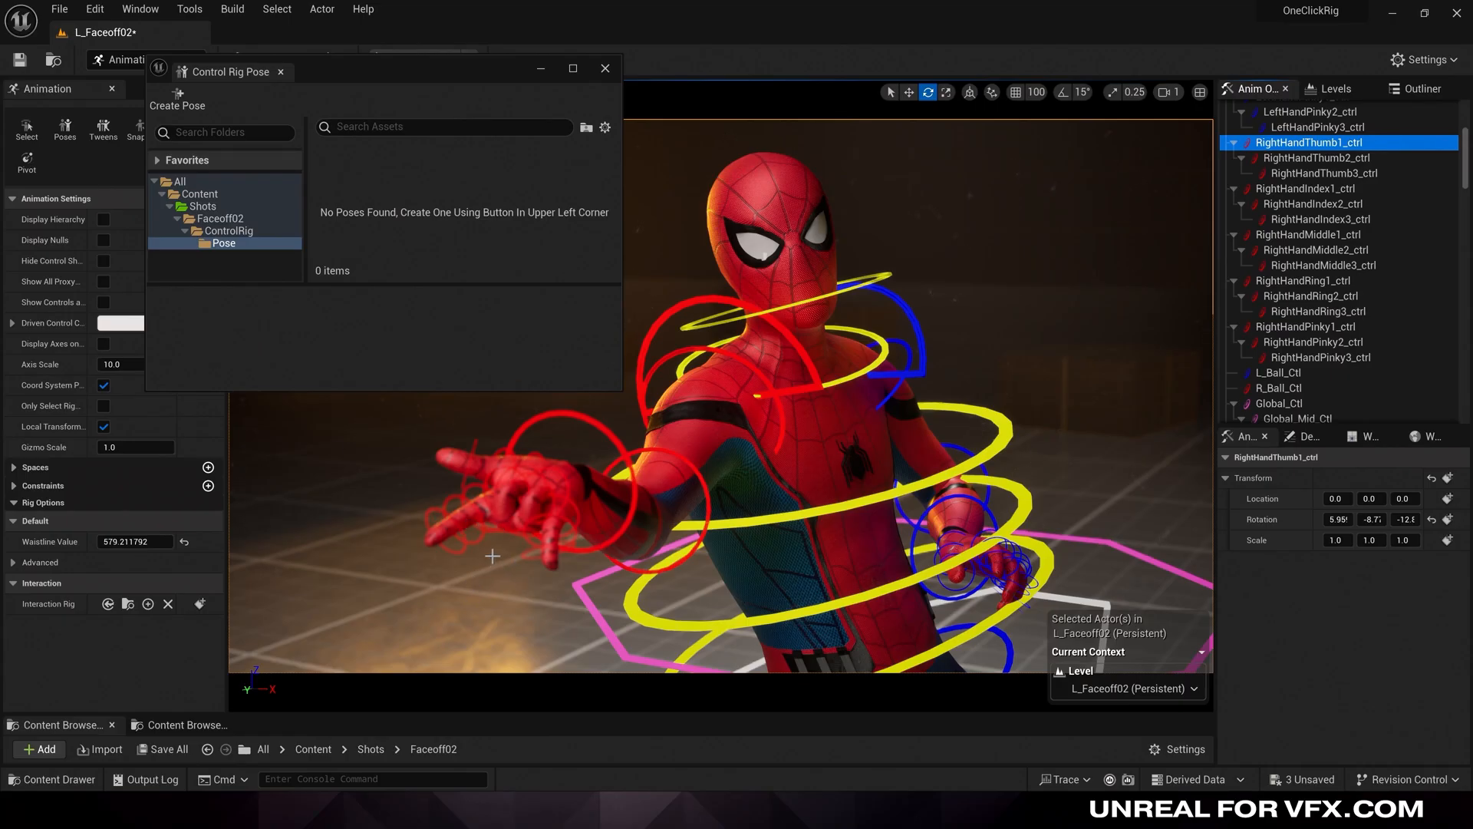
mouse_move(400, 610)
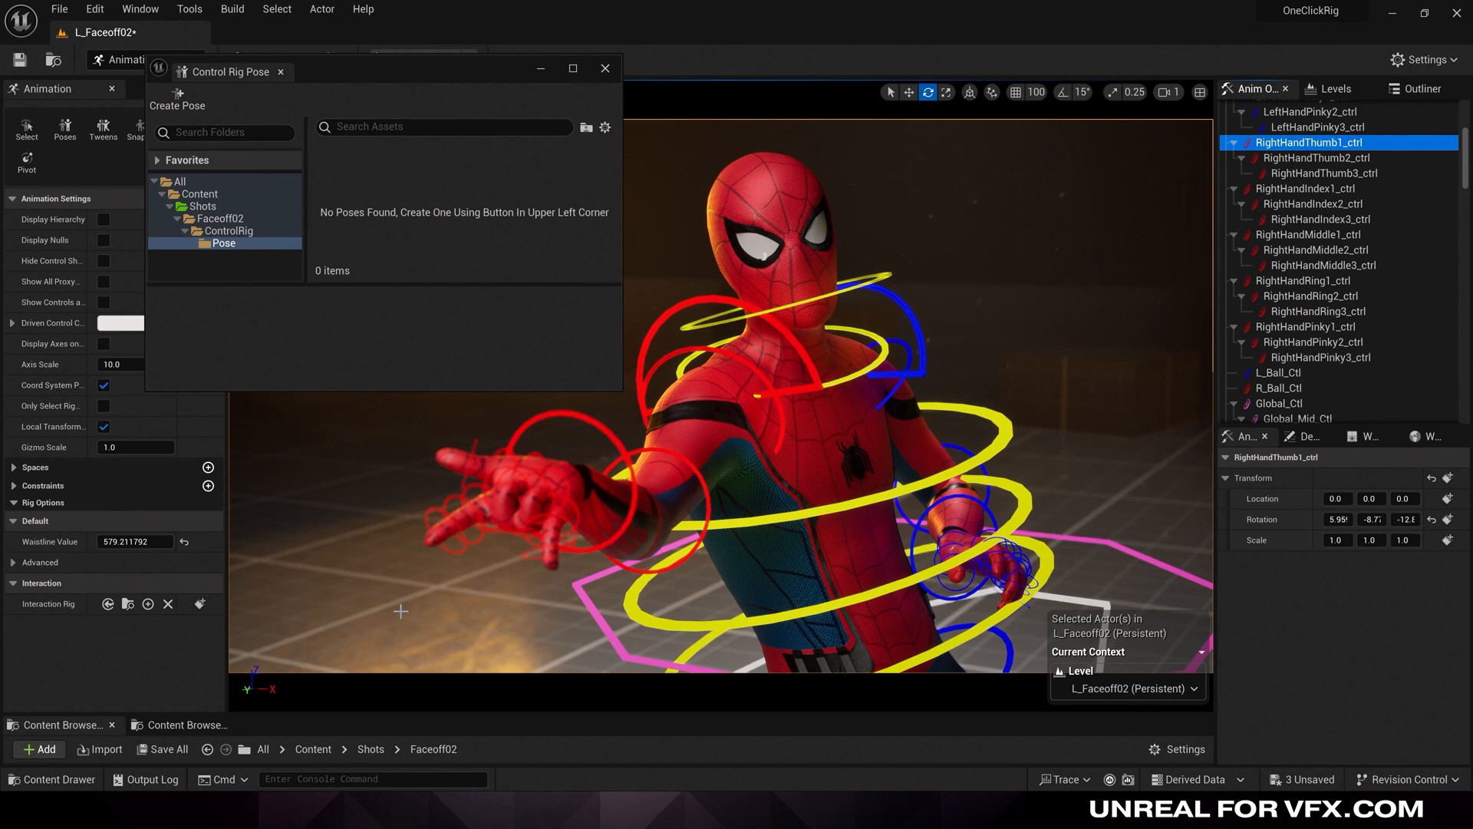
click(605, 67)
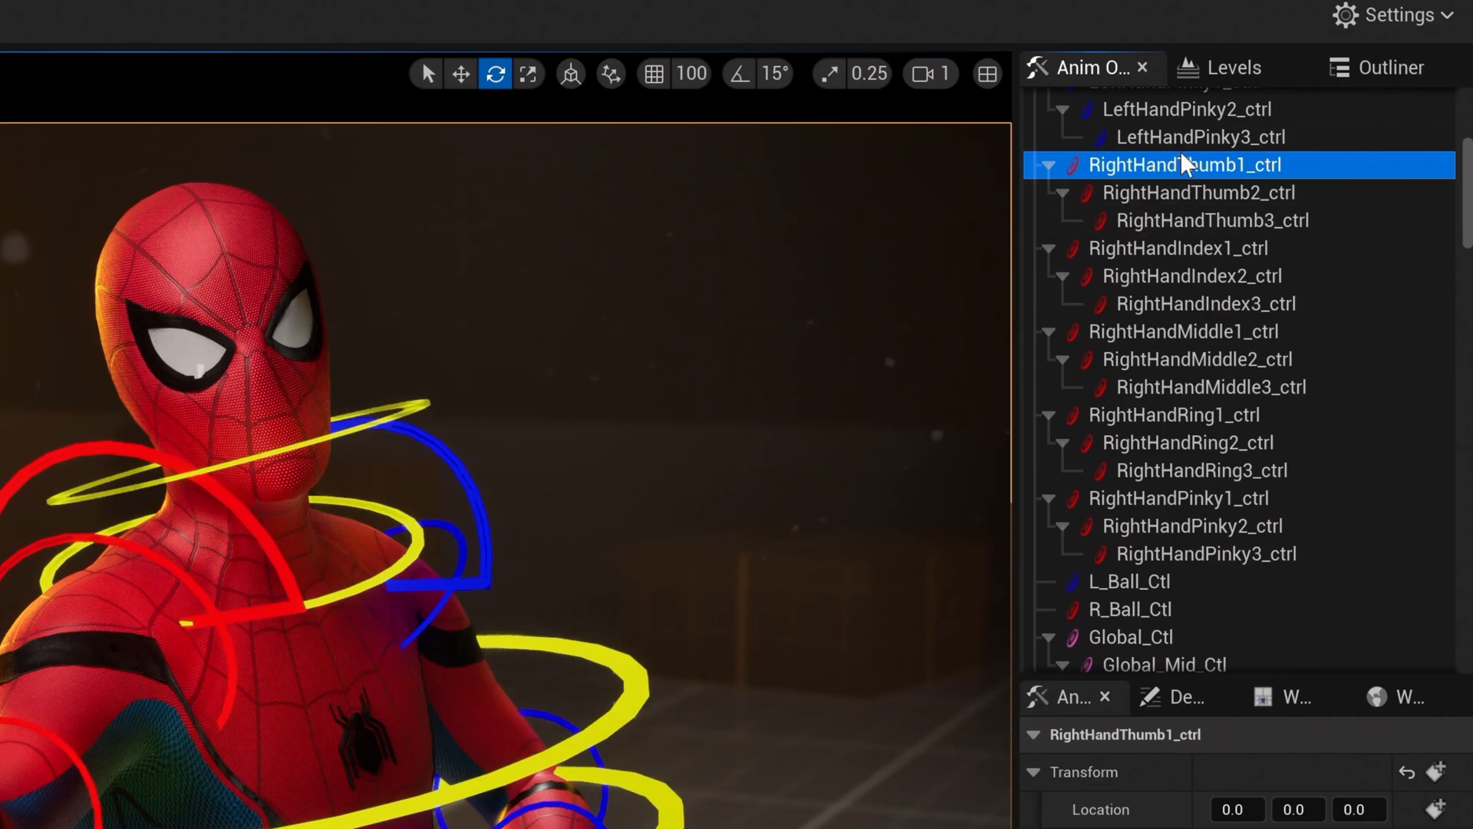
click(1206, 554)
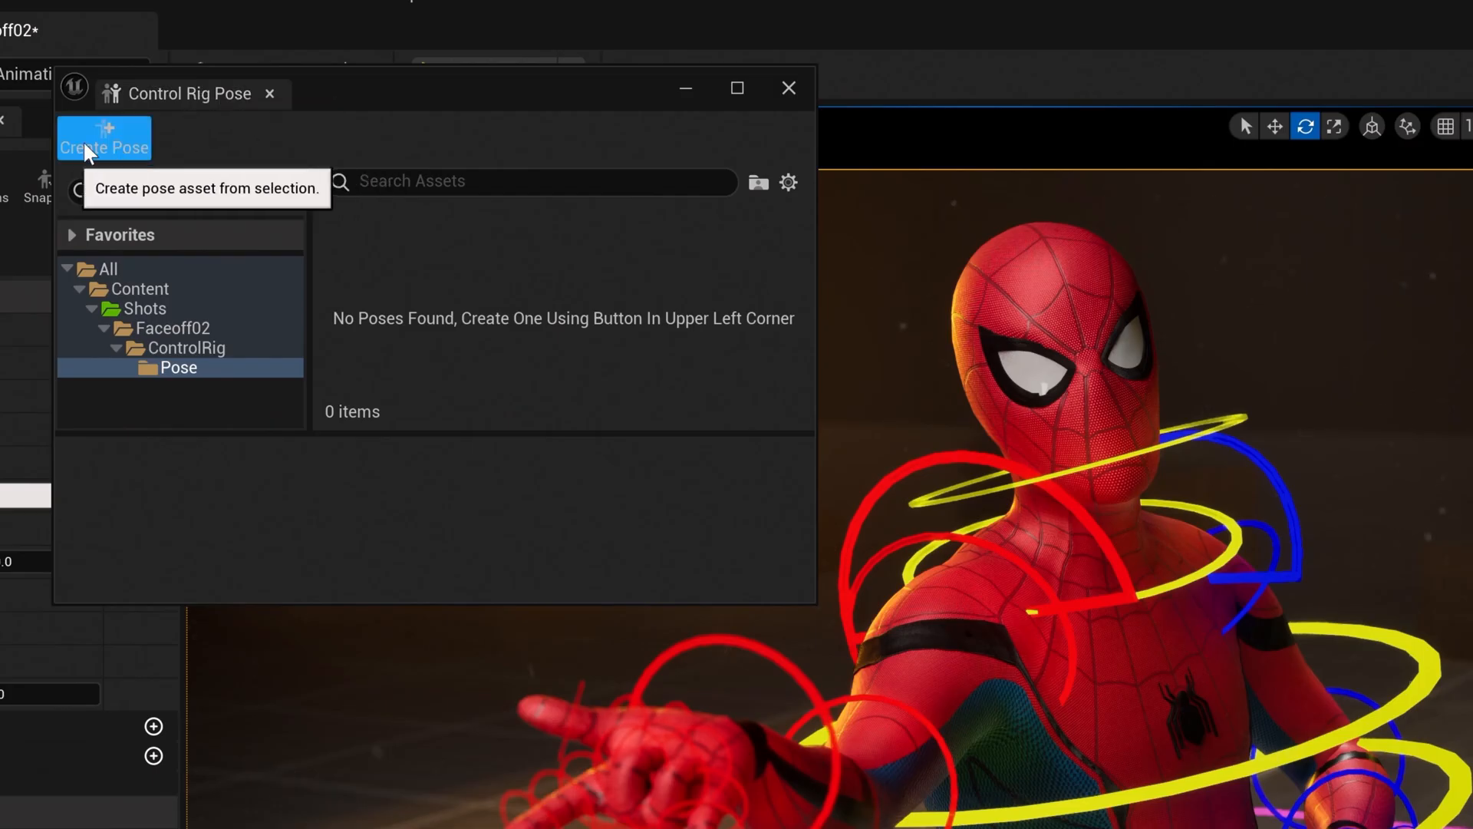
Create a new pose asset from the current hand pose in the Pose folder.
click(103, 138)
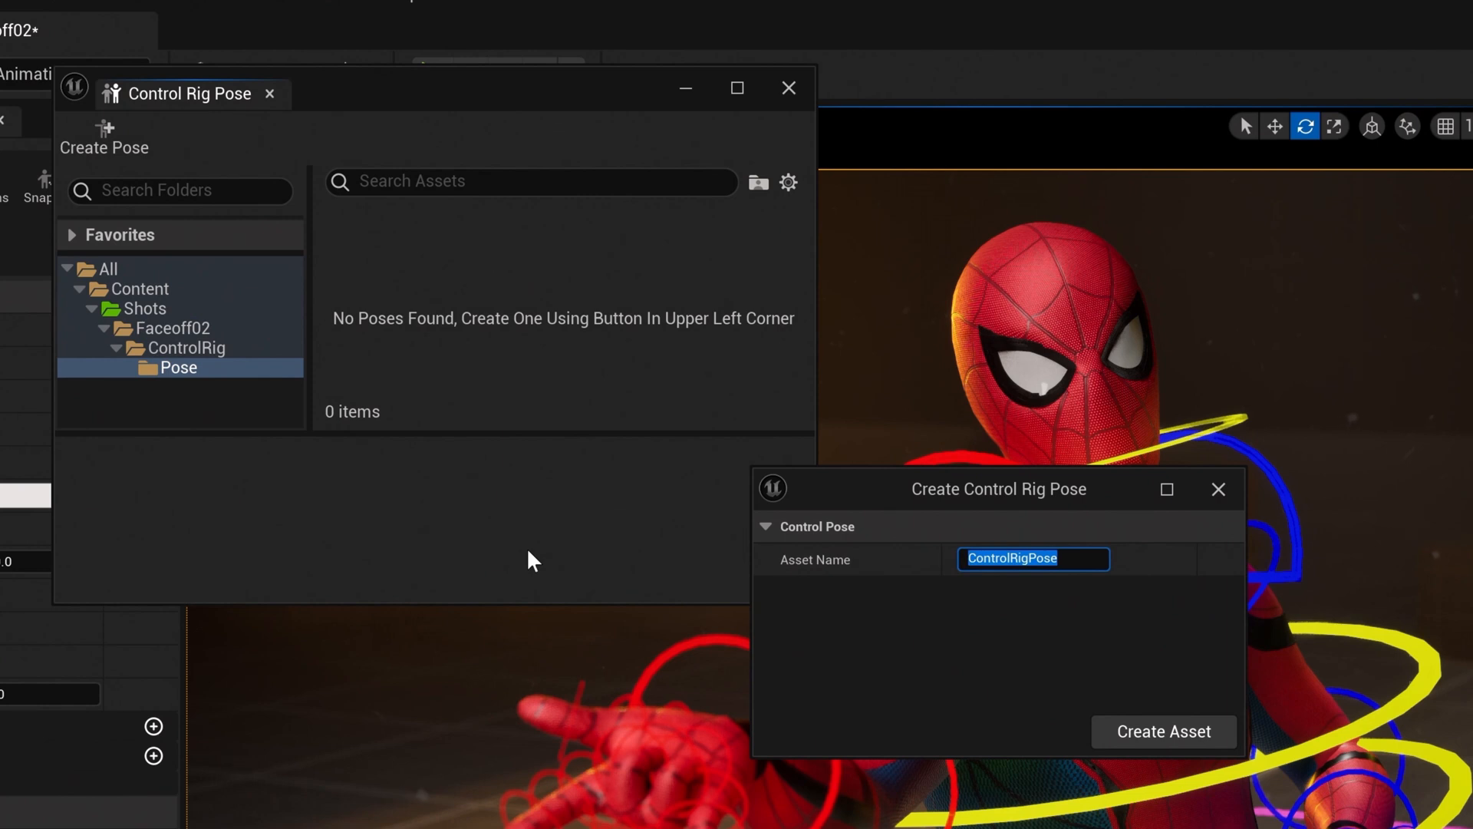
click(1163, 730)
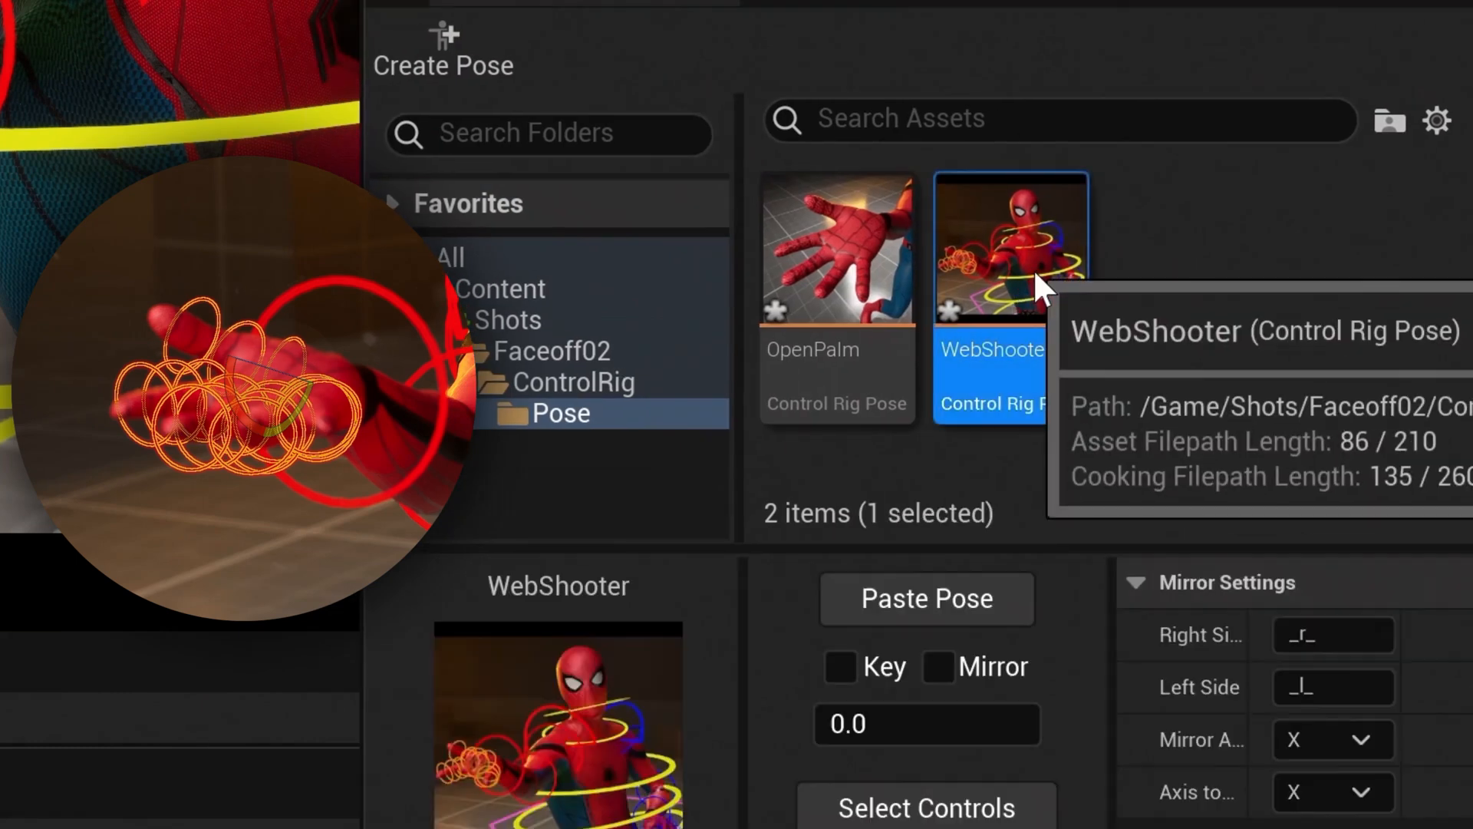
mouse_move(846, 362)
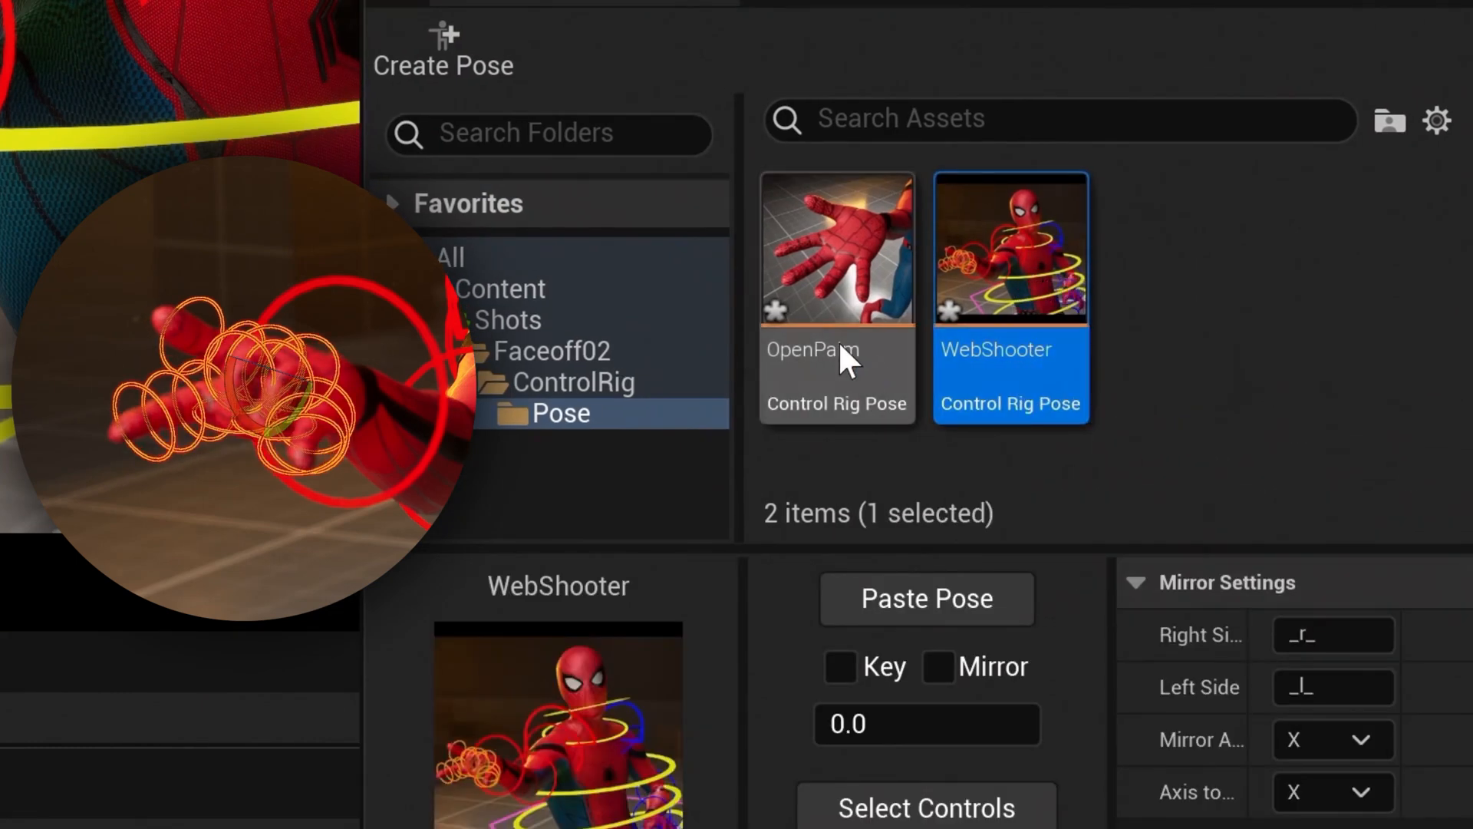
mouse_move(996, 329)
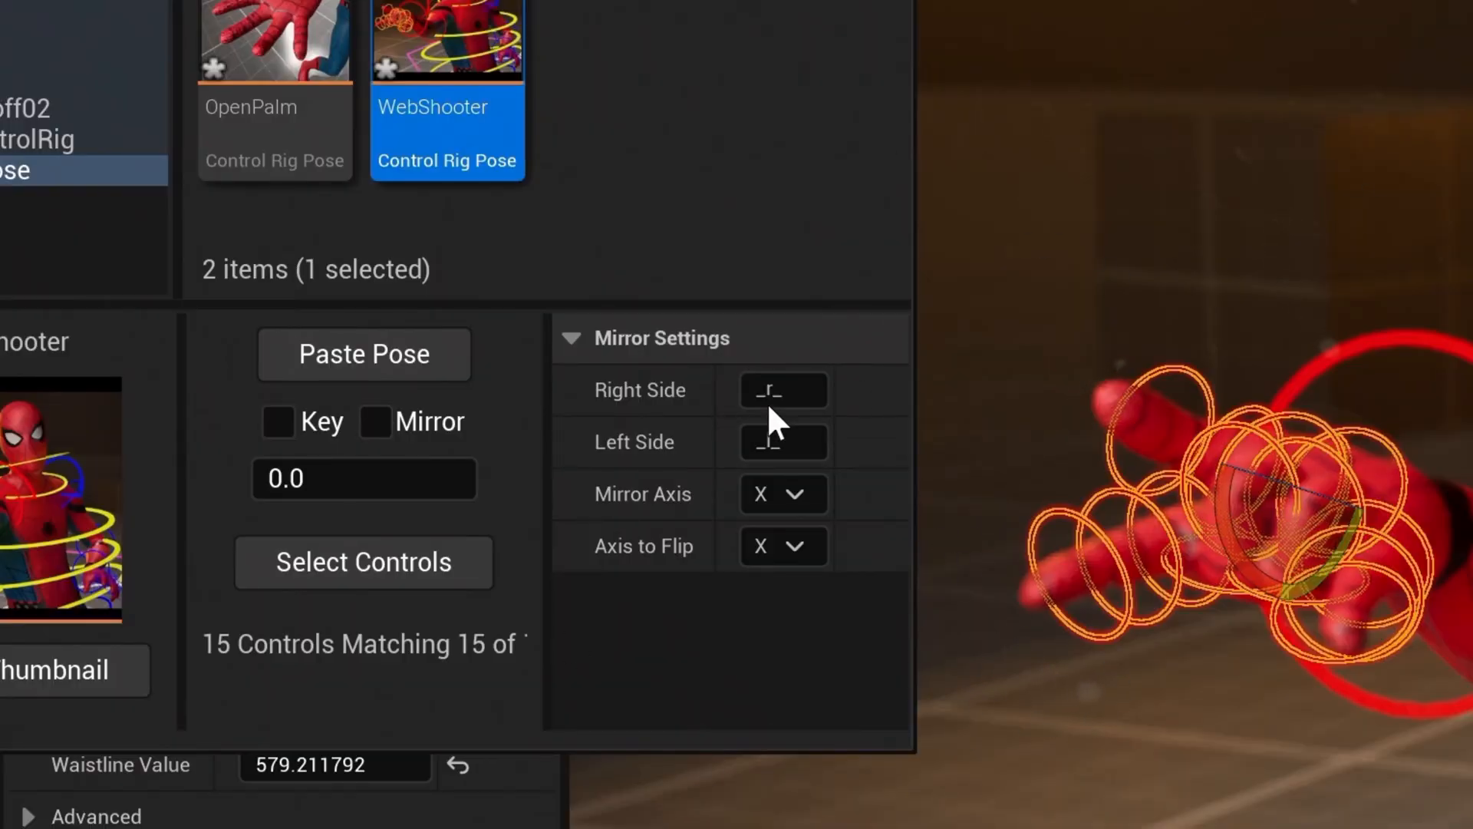
click(784, 389)
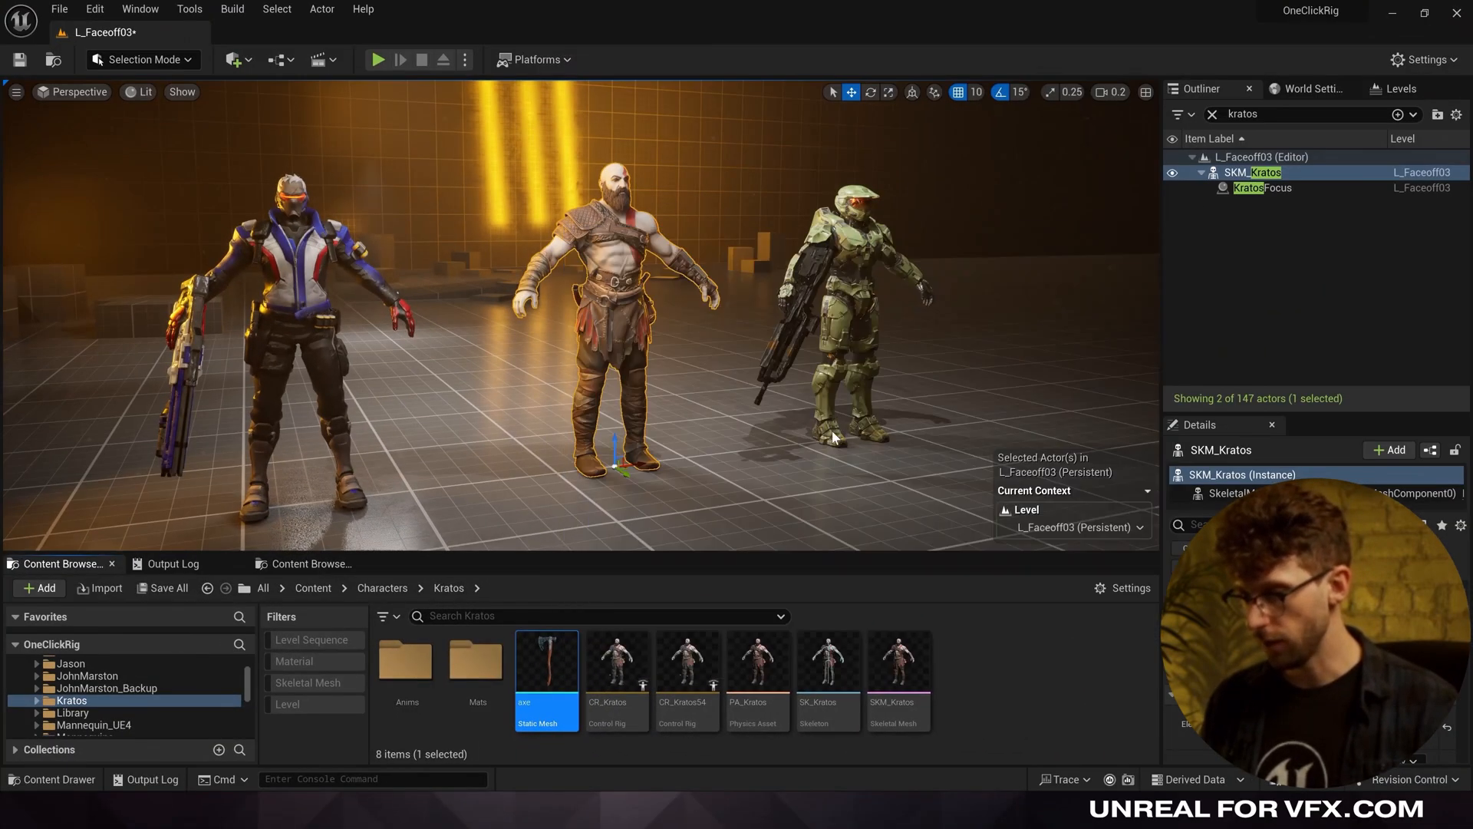
Select Master Chief in the L_Faceoff03 level to reach his Showoff4 sequence.
double_click(546, 655)
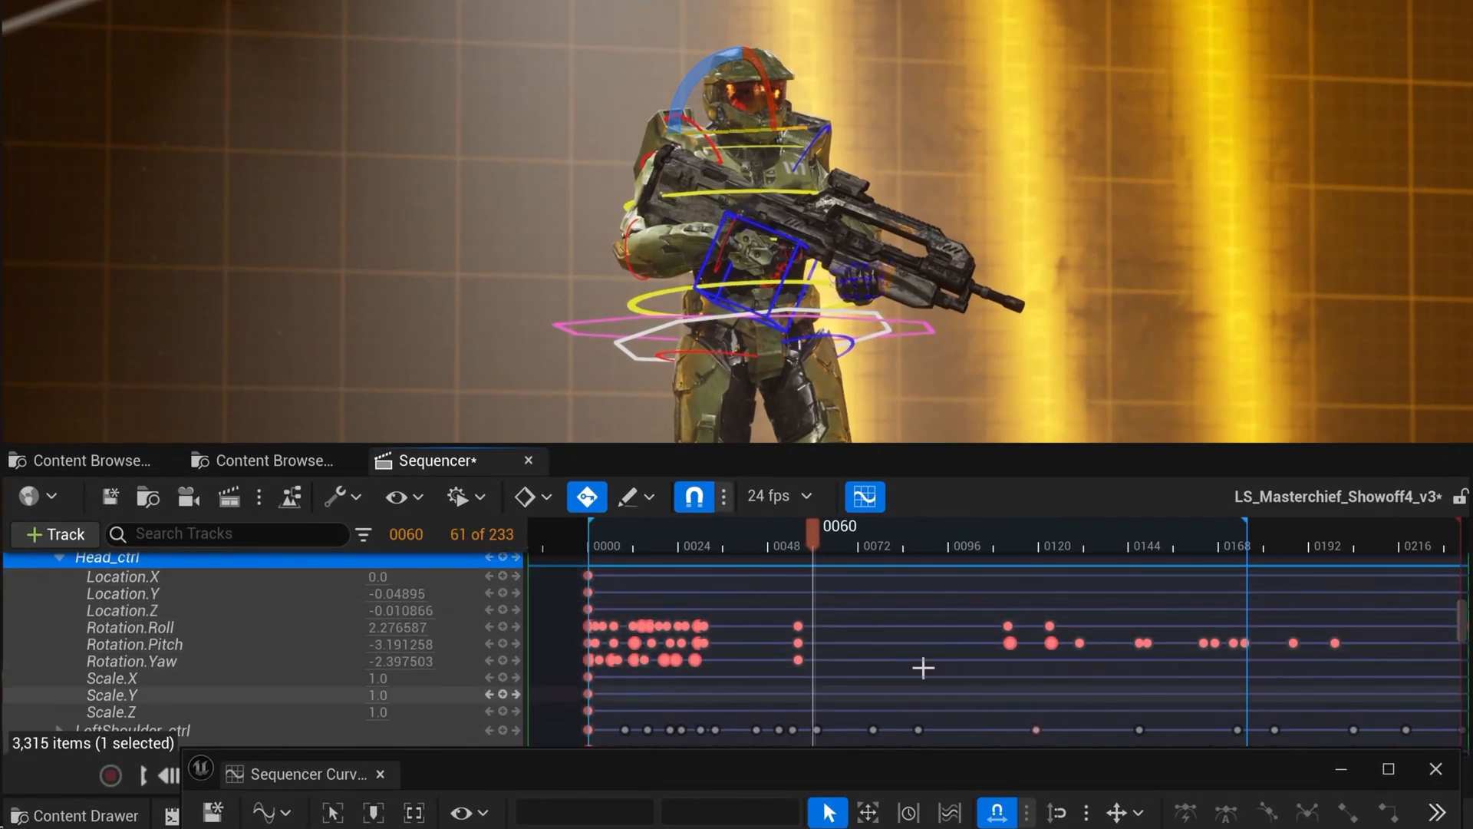
Scrub the Sequencer timeline from frame 18 to review Master Chief's head animation.
click(658, 546)
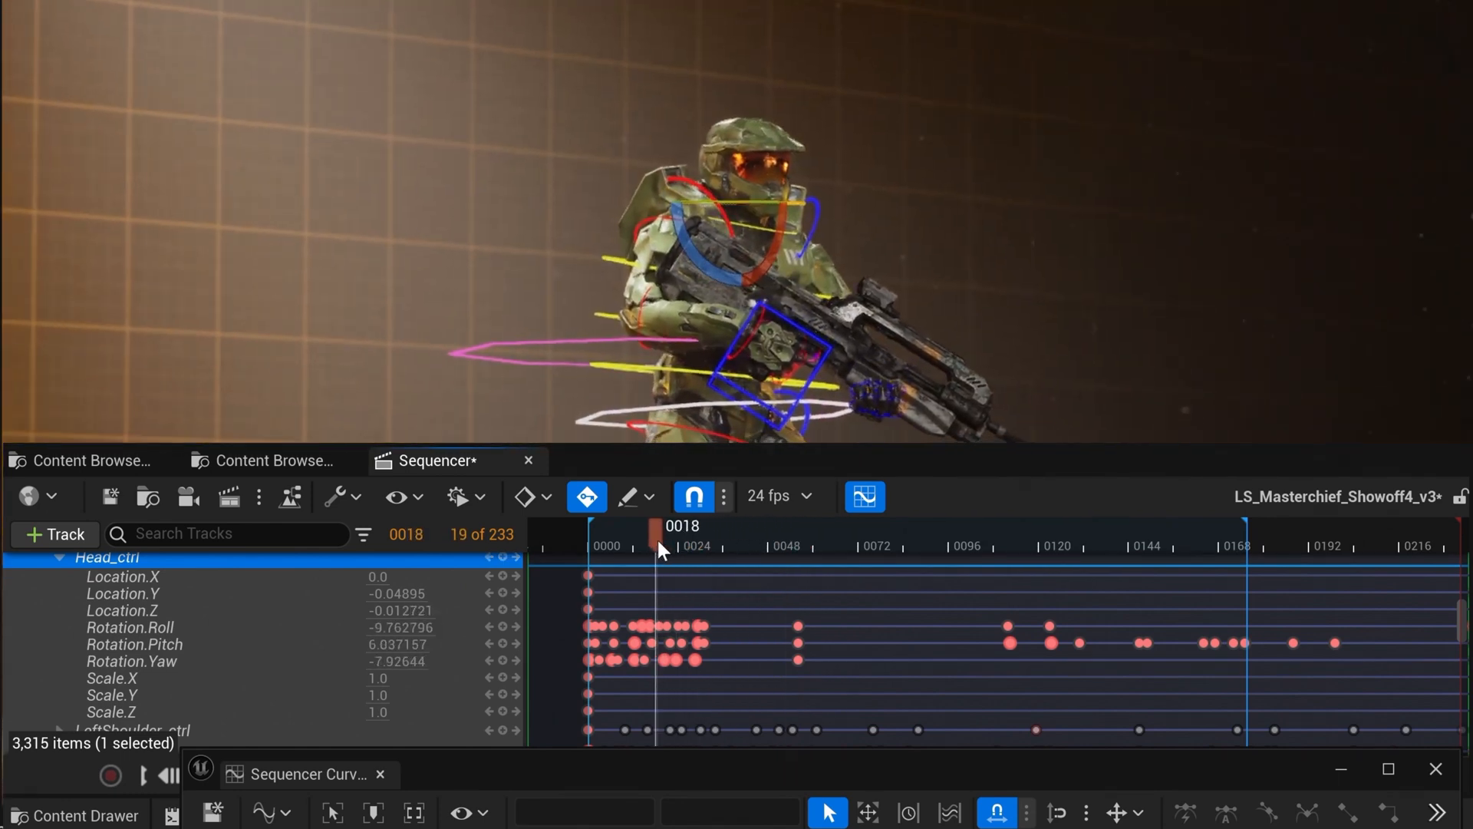
drag(655, 524, 814, 525)
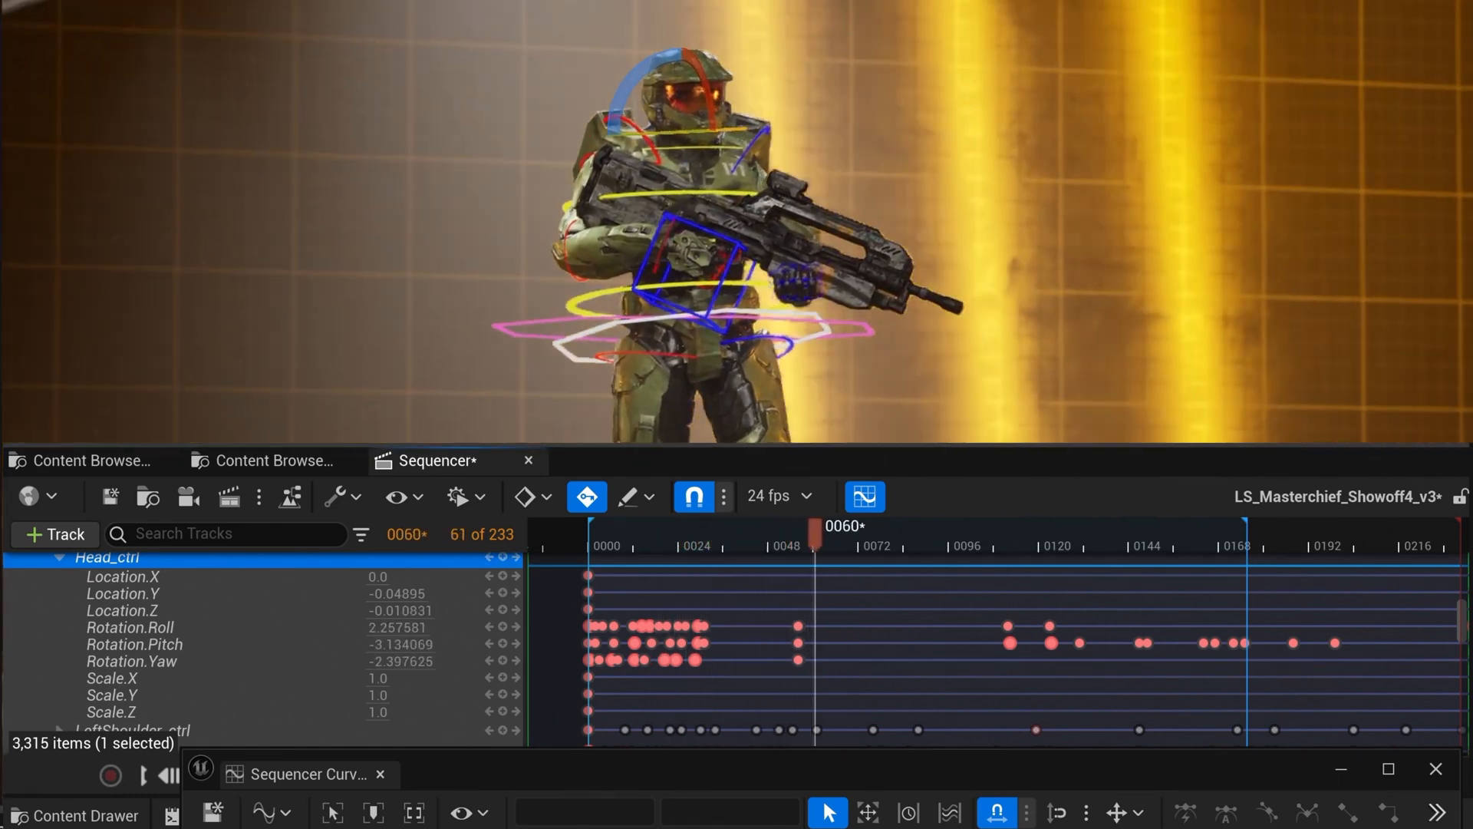
drag(814, 525, 886, 524)
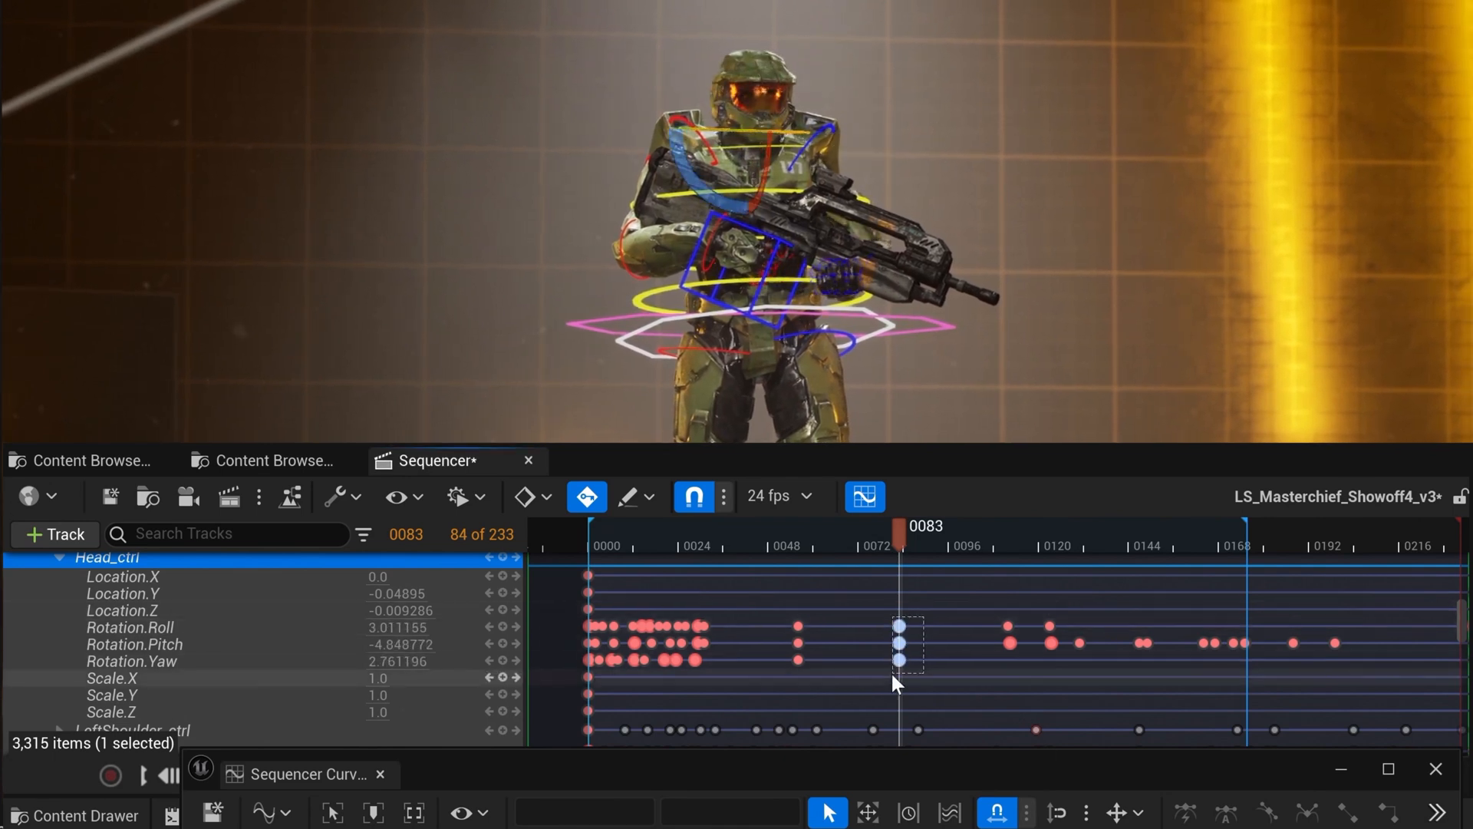
Select the Head_ctrl rotation keys at frame 83 and shift them along the timeline.
drag(898, 644, 919, 645)
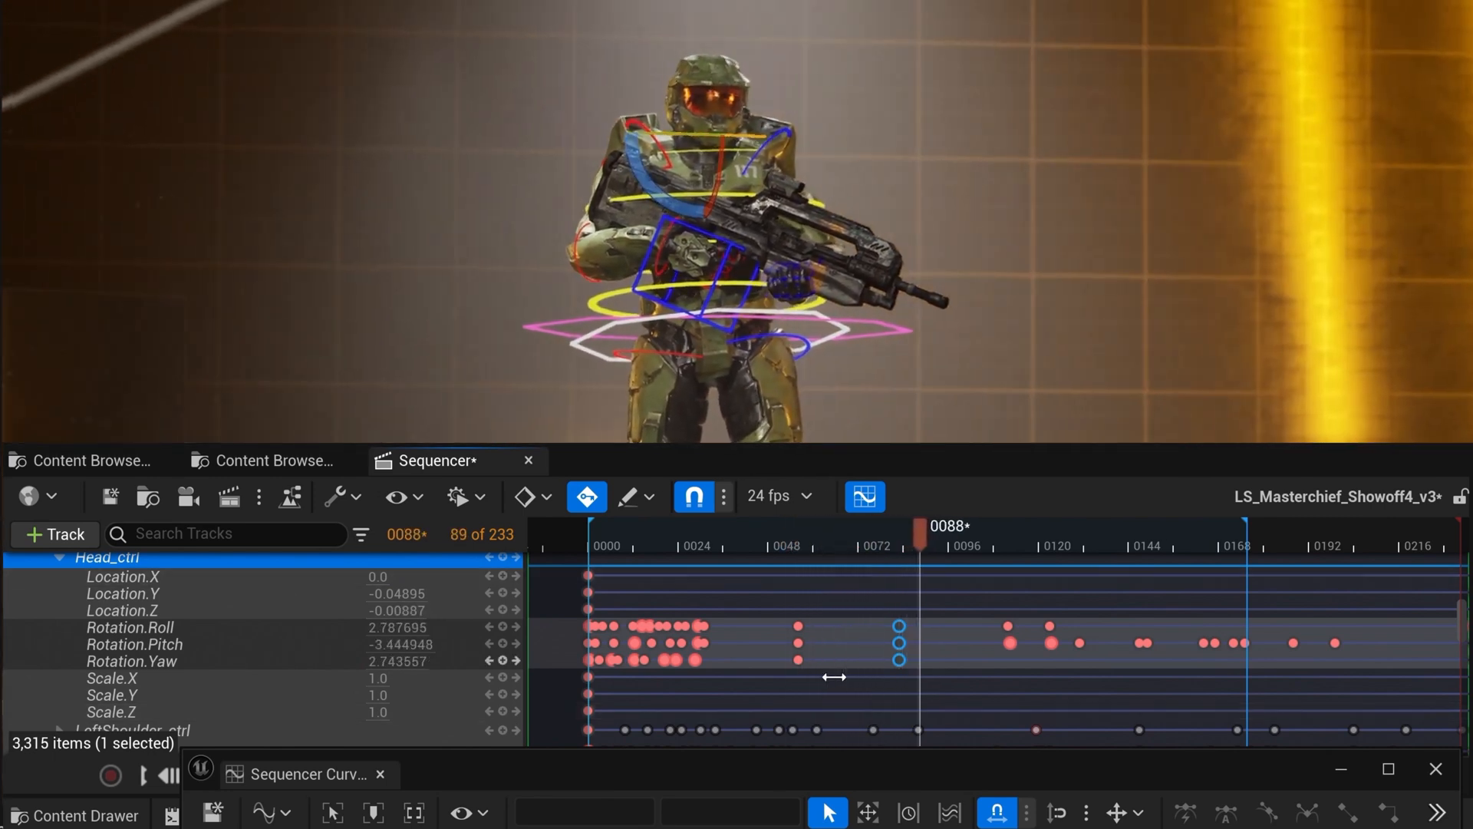
drag(919, 526, 1244, 526)
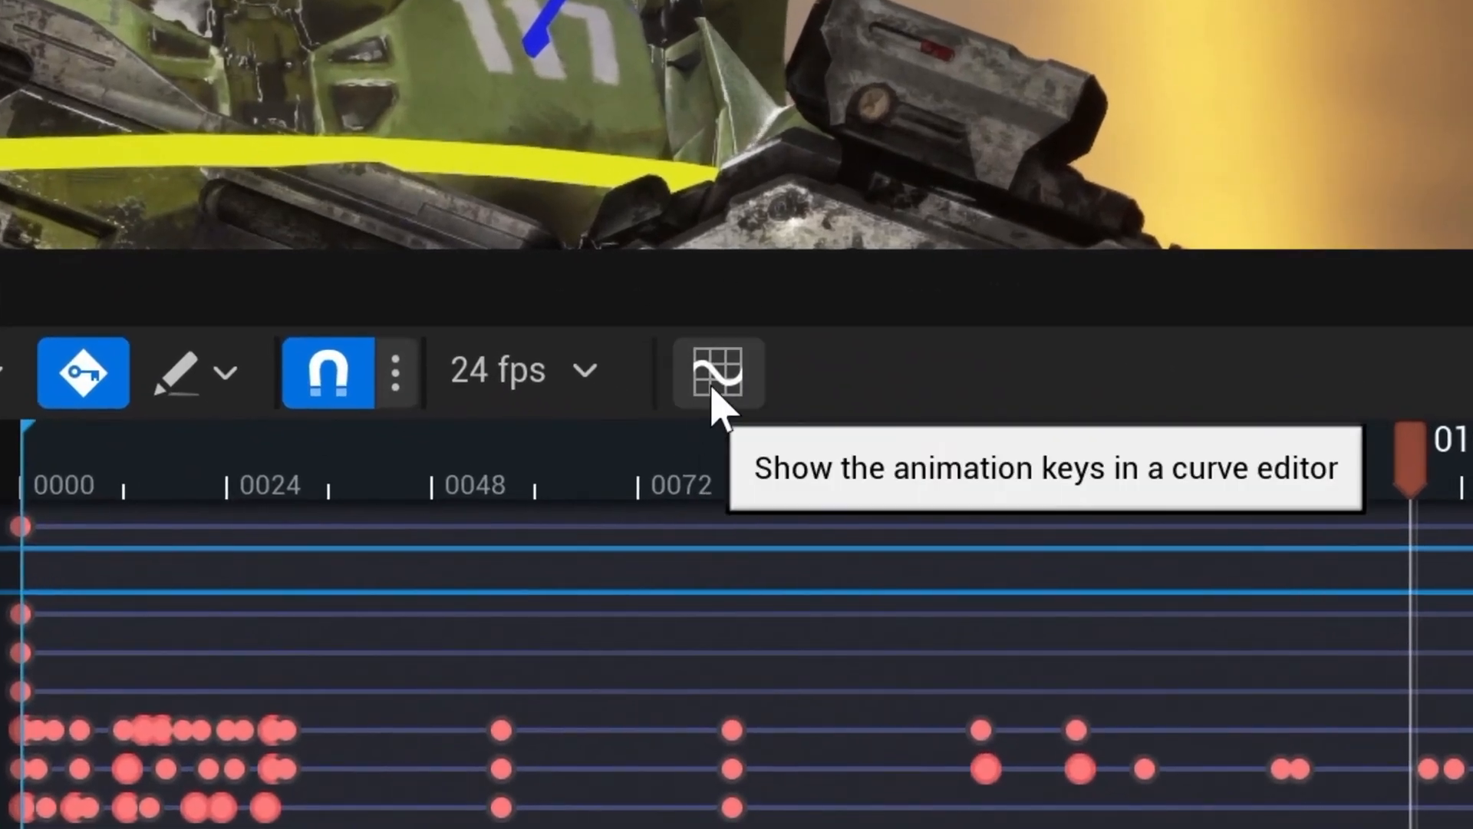
Show Head_ctrl's rotation channels as curves in the Sequencer curve editor.
click(716, 370)
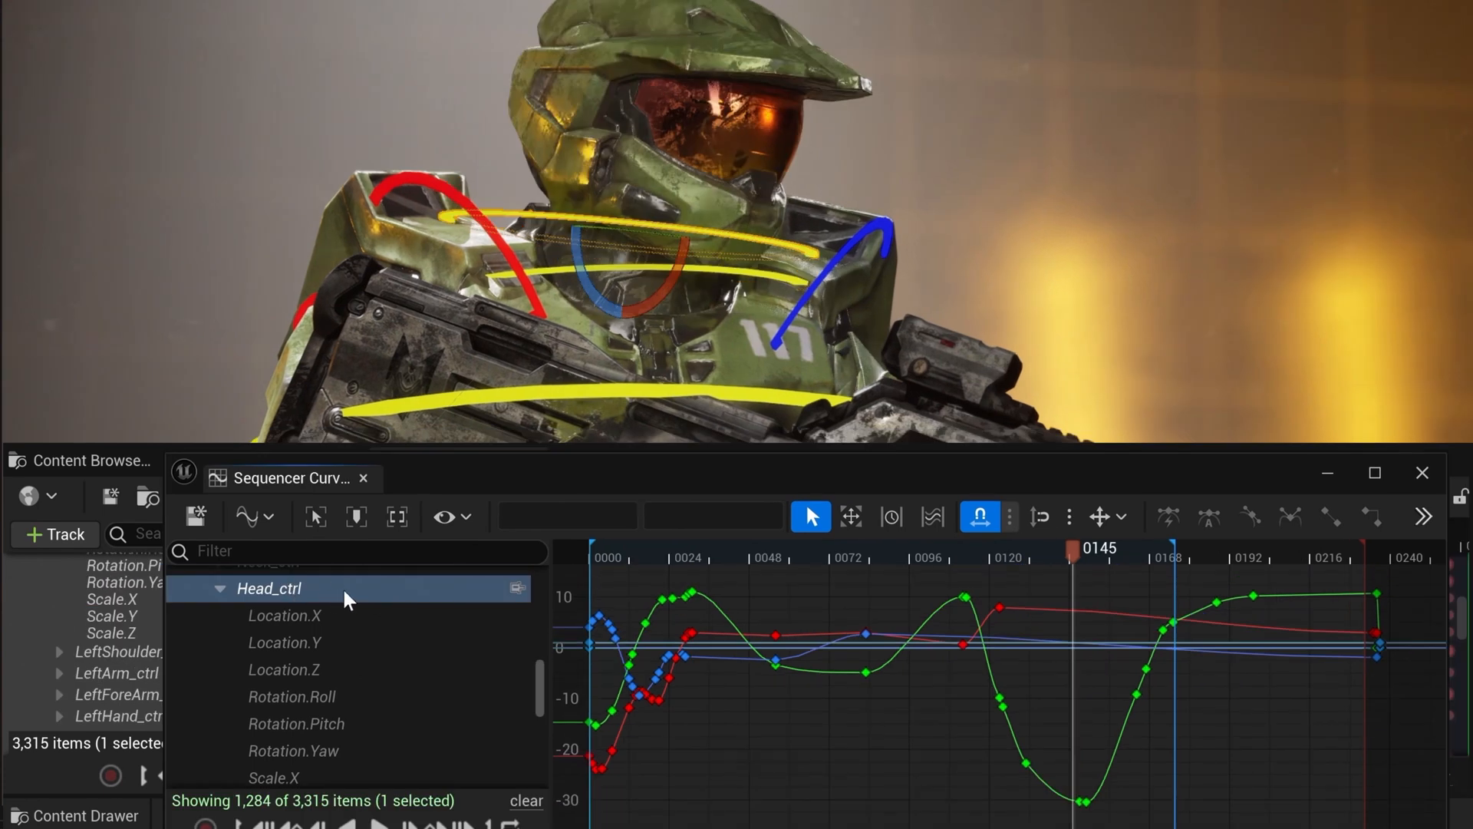
click(292, 697)
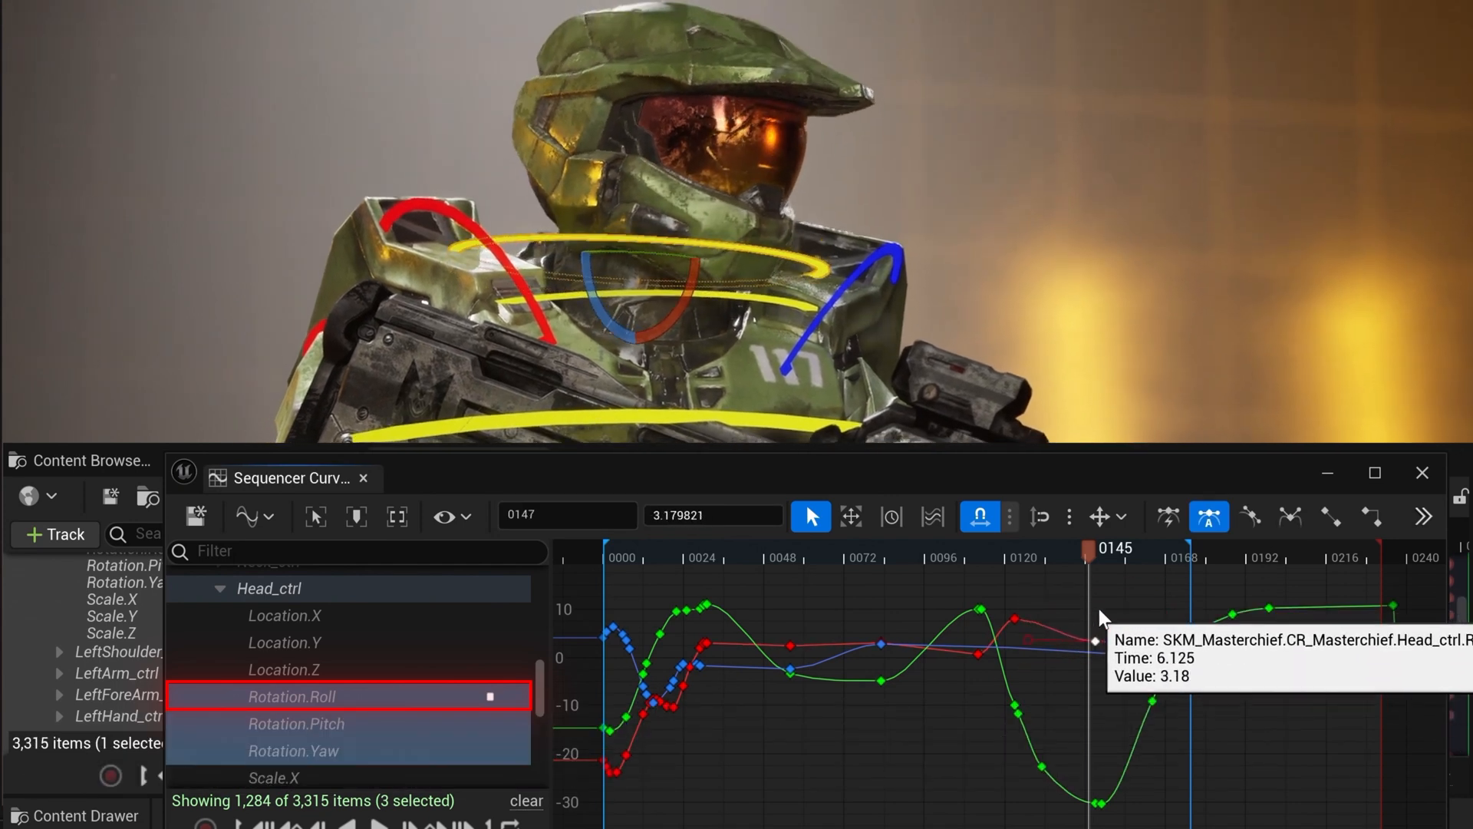
Drag the head roll key into a dip, preview it, then settle it near frame 160 at about 4.8.
drag(1093, 641, 1101, 612)
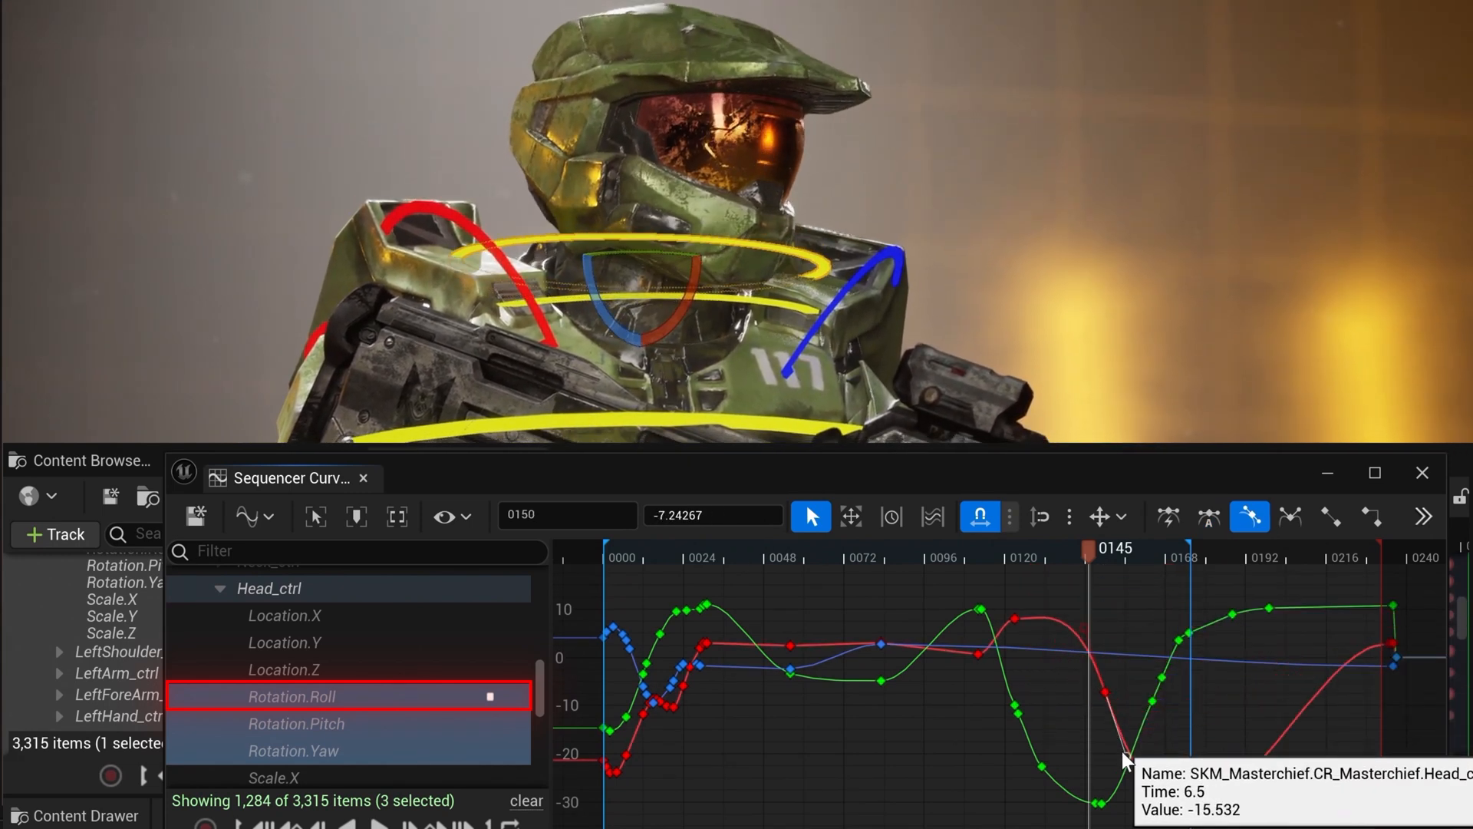
drag(1114, 548, 1035, 548)
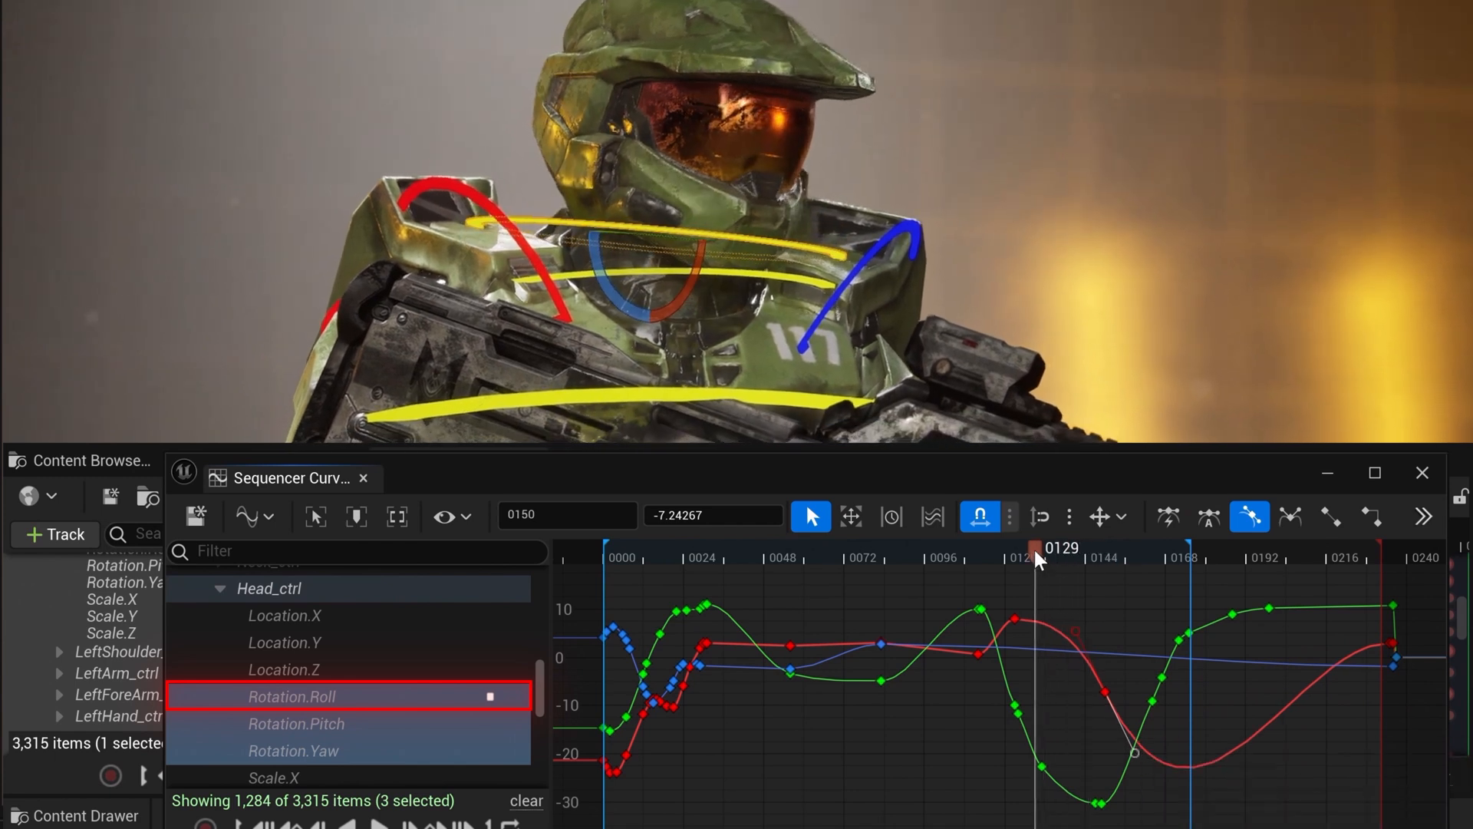
drag(1036, 548, 1224, 547)
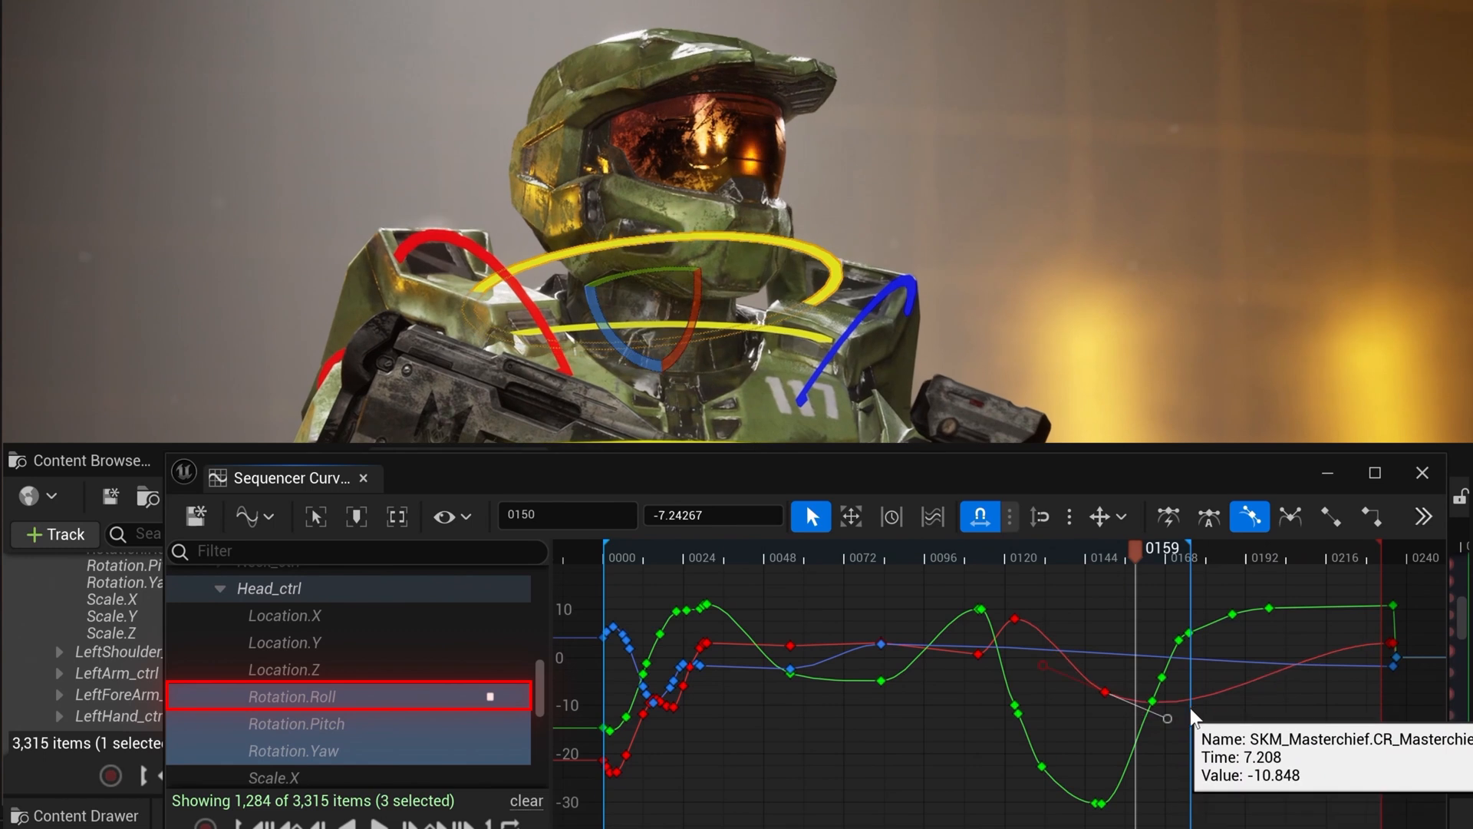
drag(1163, 704, 1211, 646)
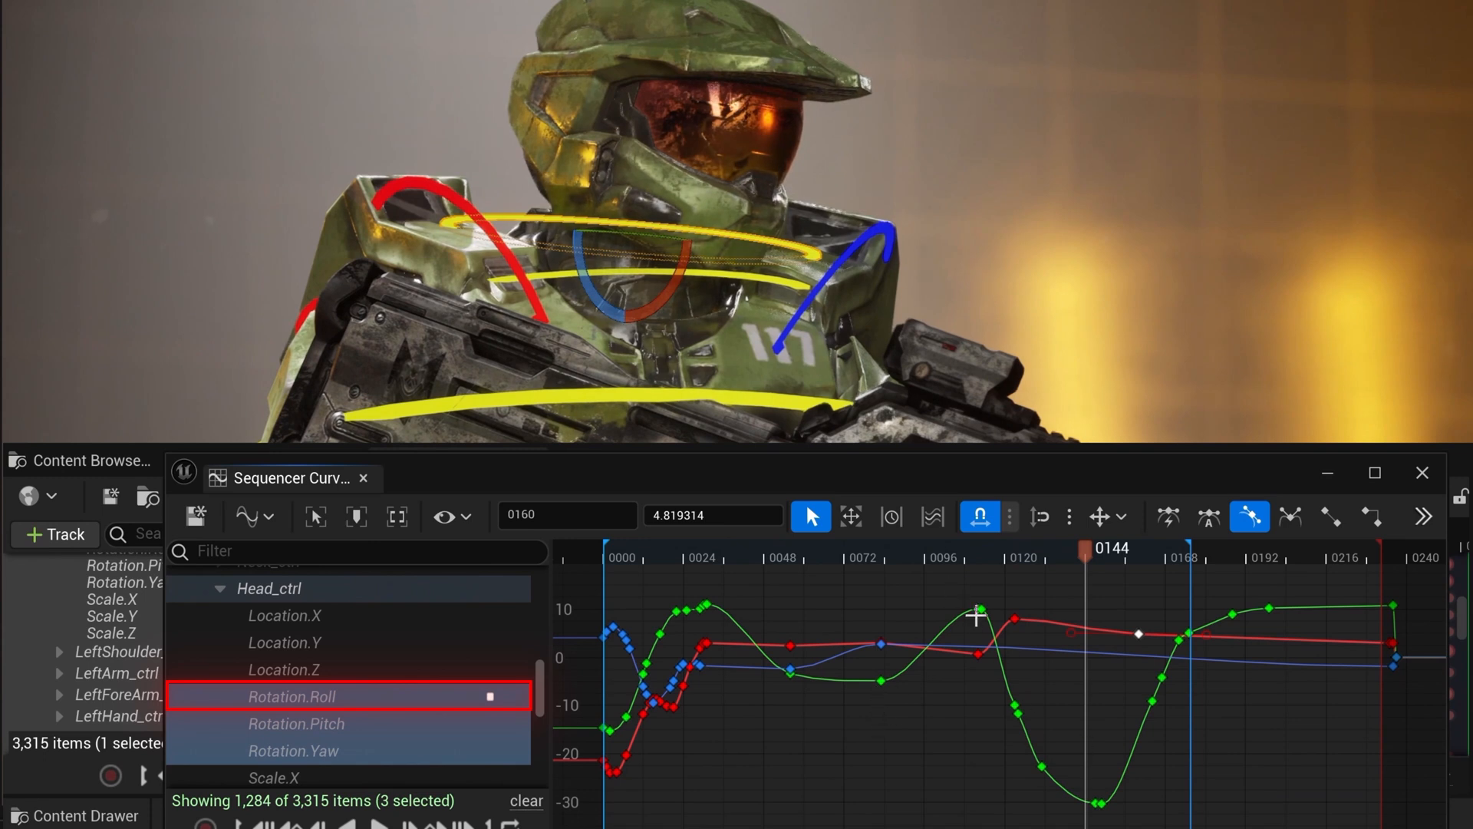
Focus the Head_ctrl Rotation.Pitch curve and scrub to preview the head motion near frame 110.
click(296, 723)
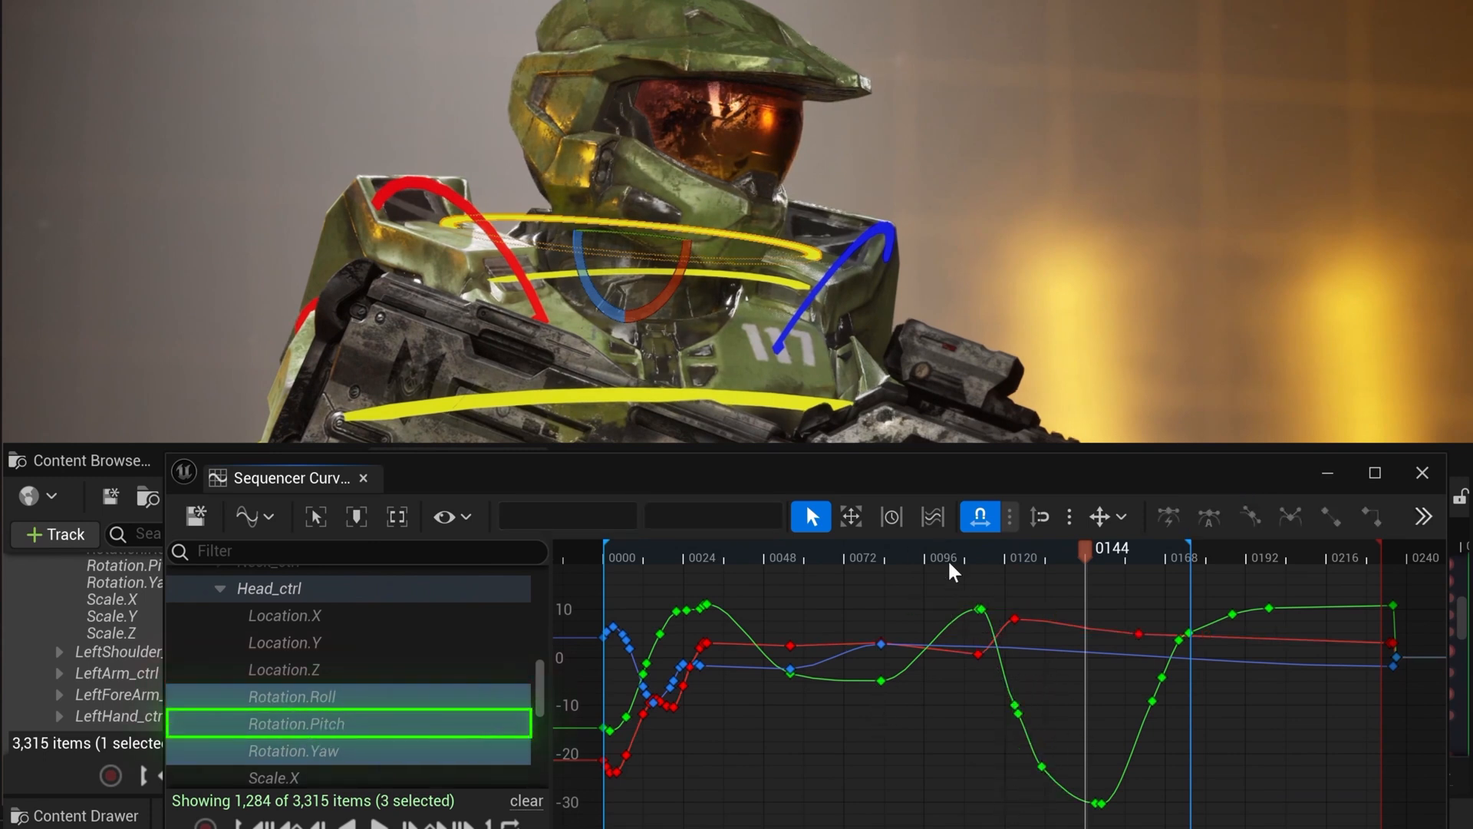
drag(1088, 548, 1009, 547)
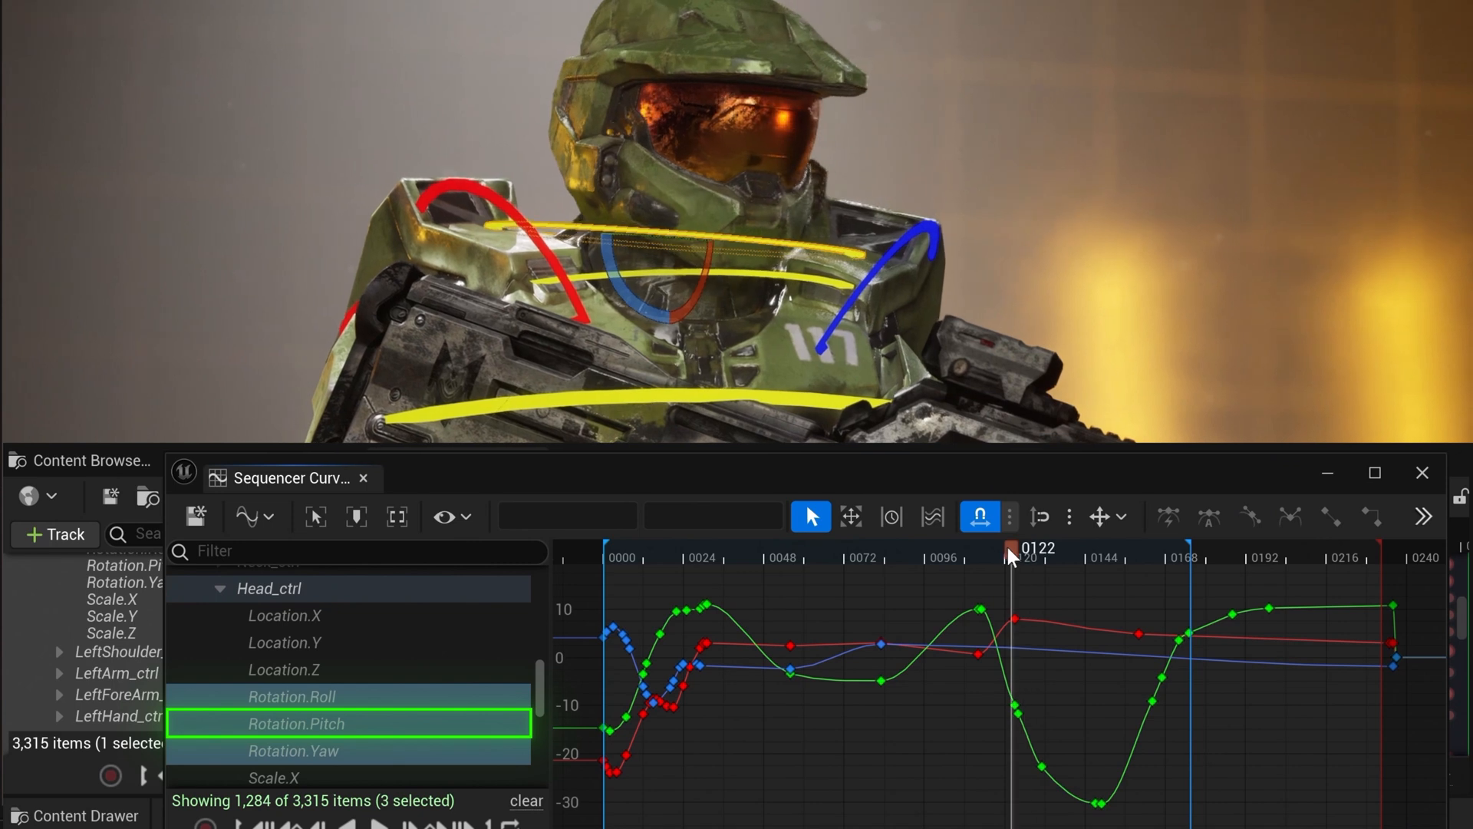
drag(1008, 549, 1005, 549)
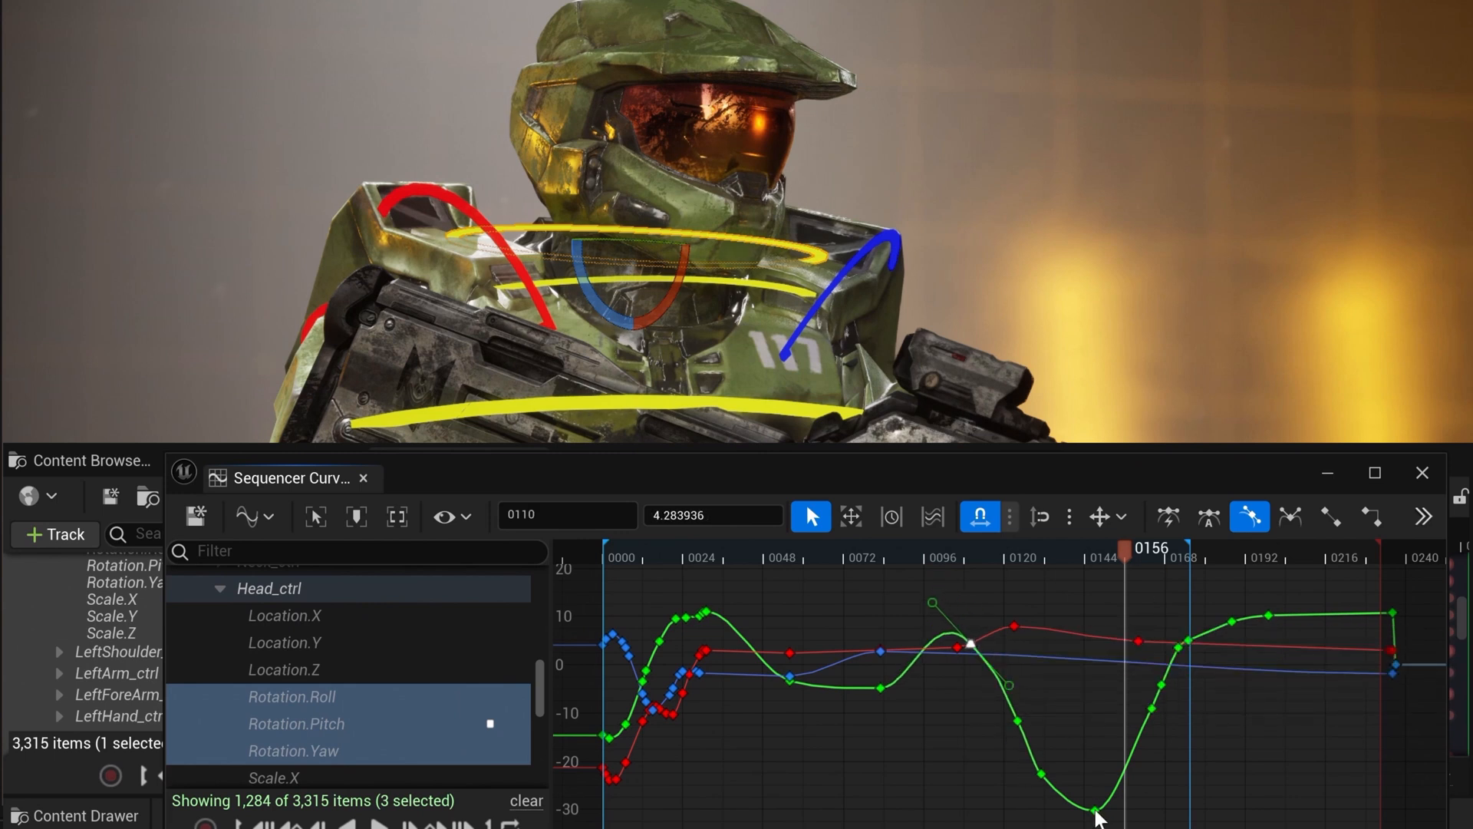
Play back, undo a change, then scale the Rotation.Pitch dip keys with the Transform tool.
key(space)
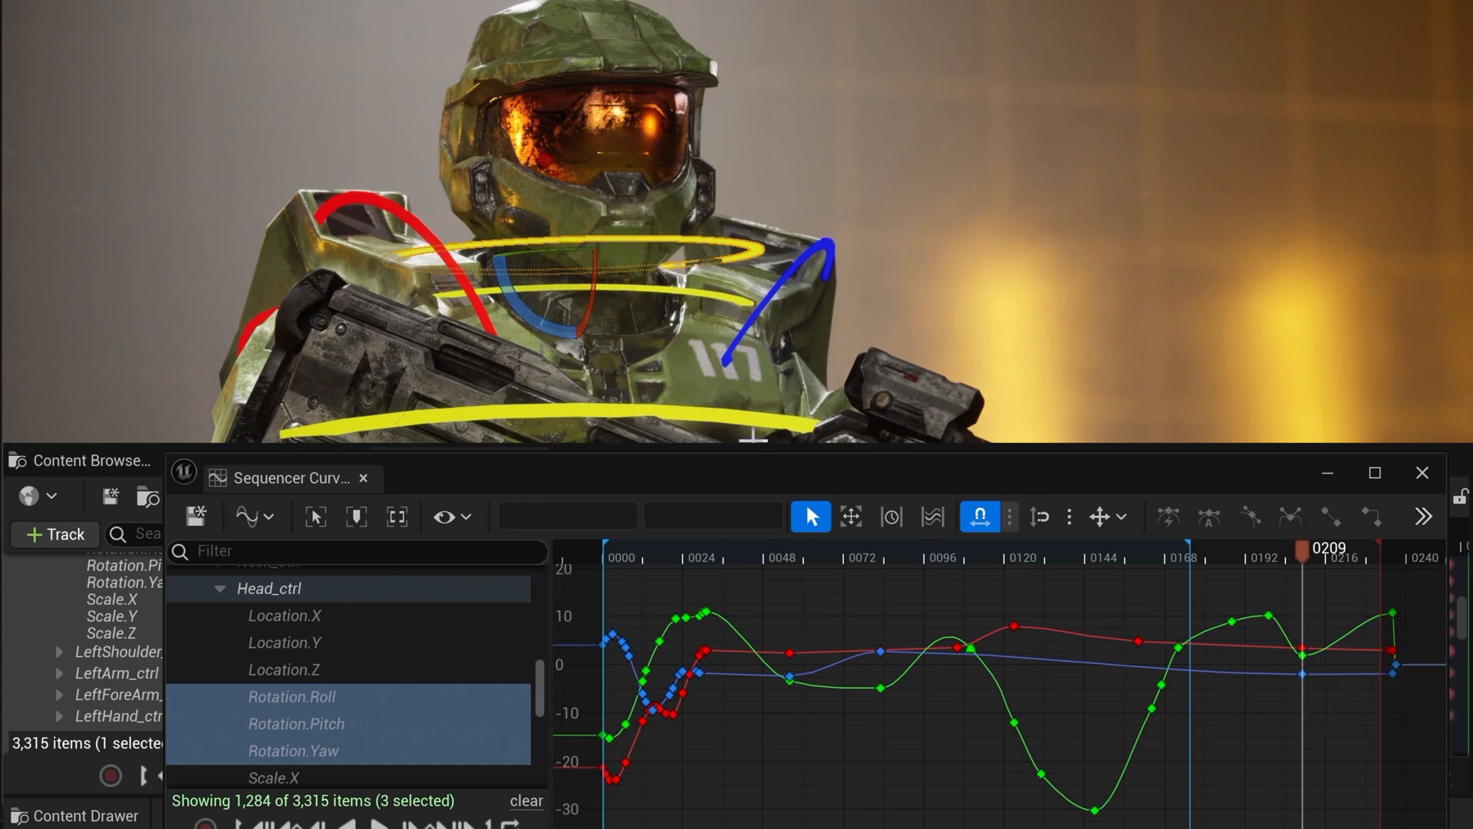
mouse_move(1297, 583)
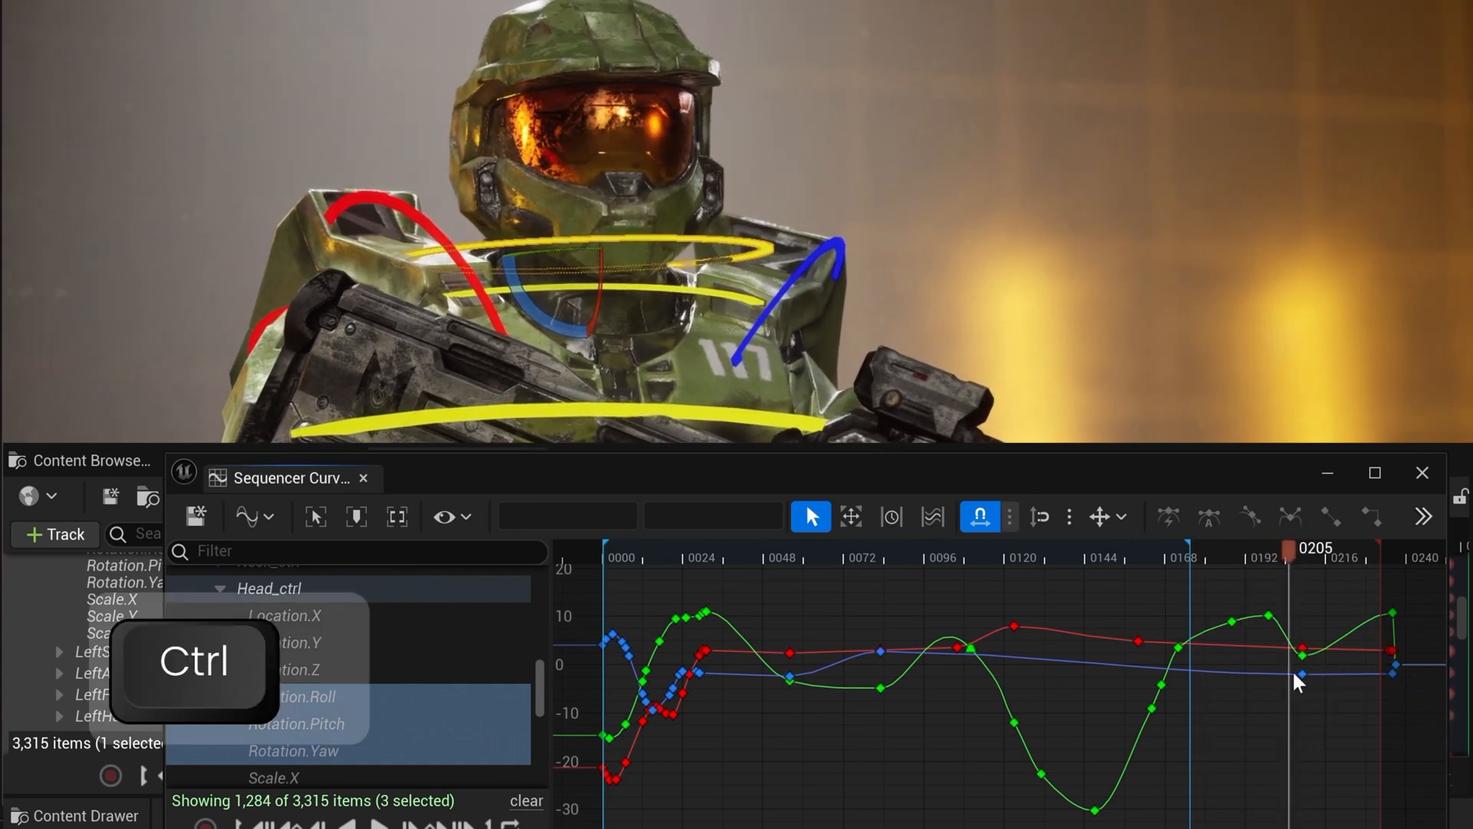
key(ctrl+z)
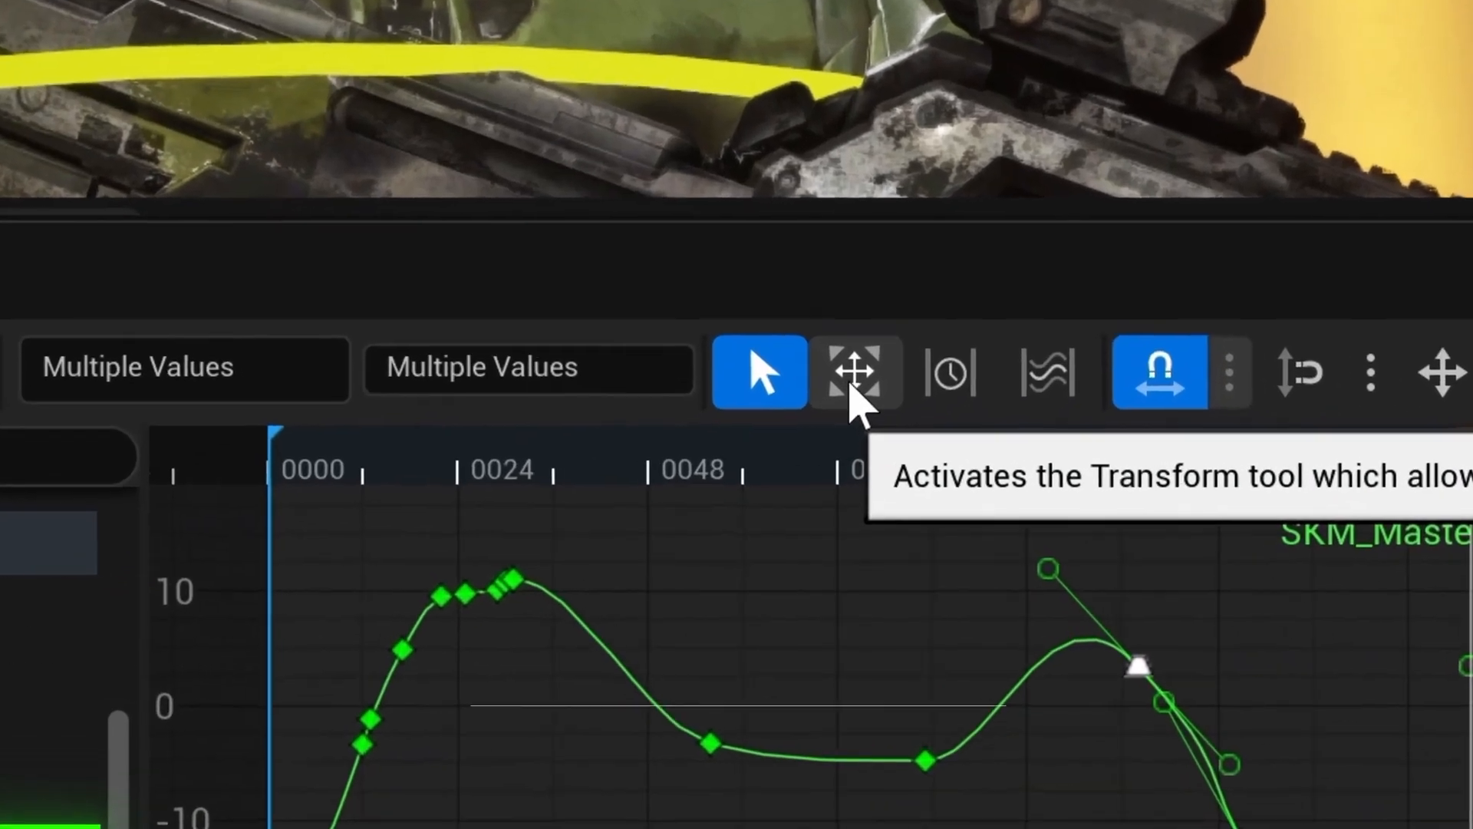
click(853, 370)
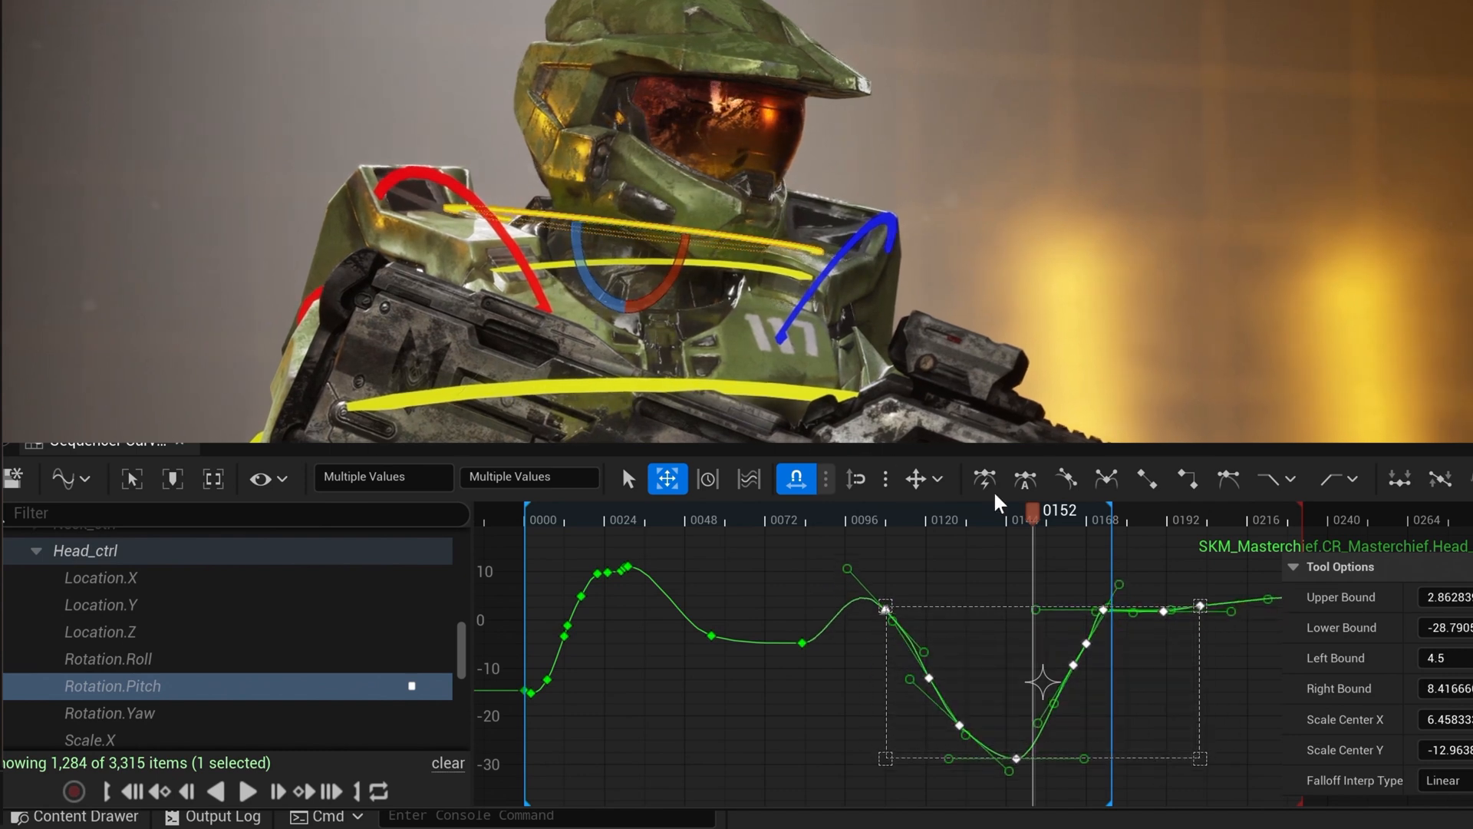
click(247, 790)
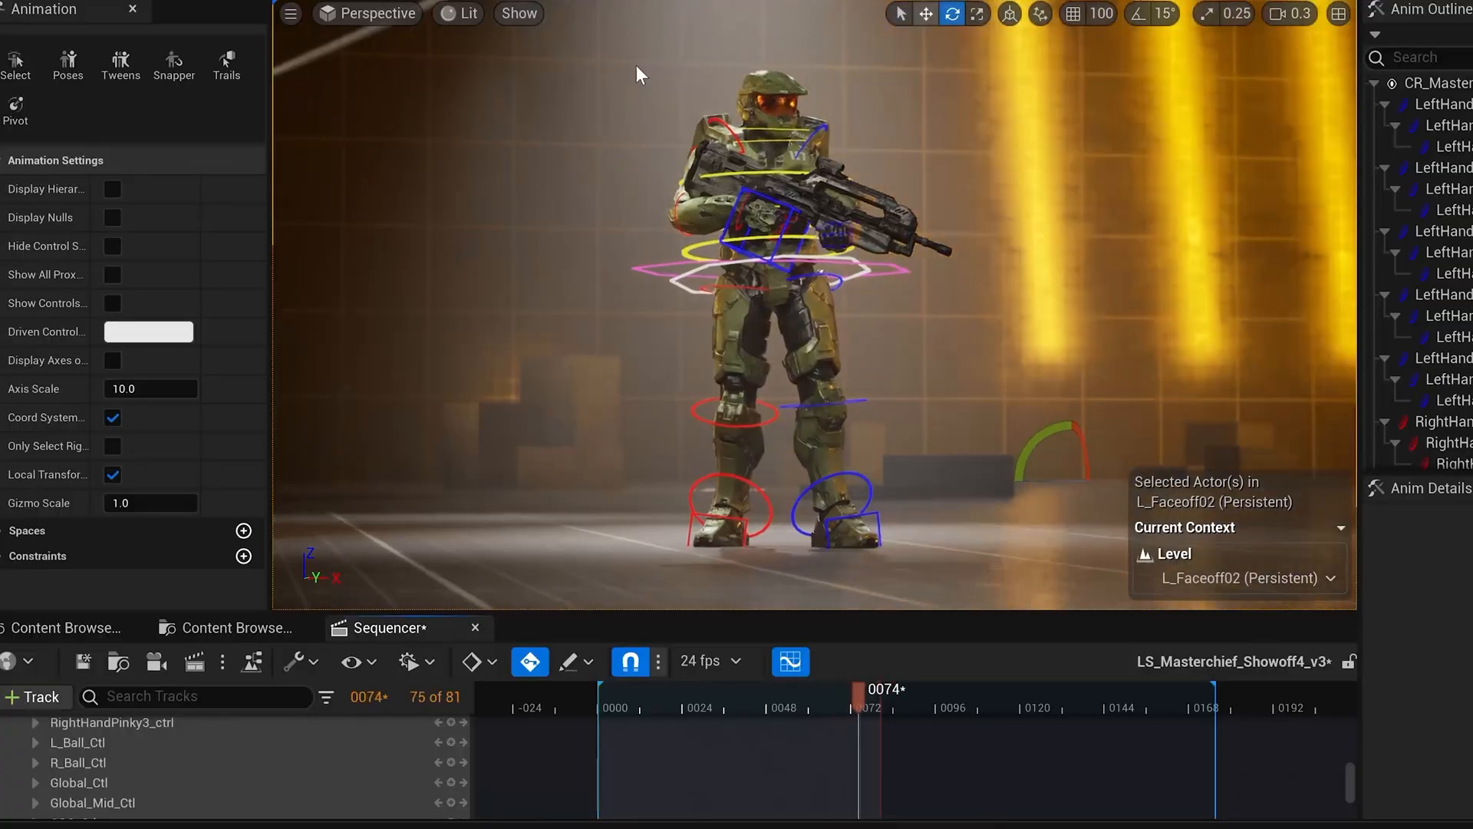
Scrub the playhead back toward frame 44 to compare Master Chief's refined poses in the viewport.
drag(860, 688, 752, 687)
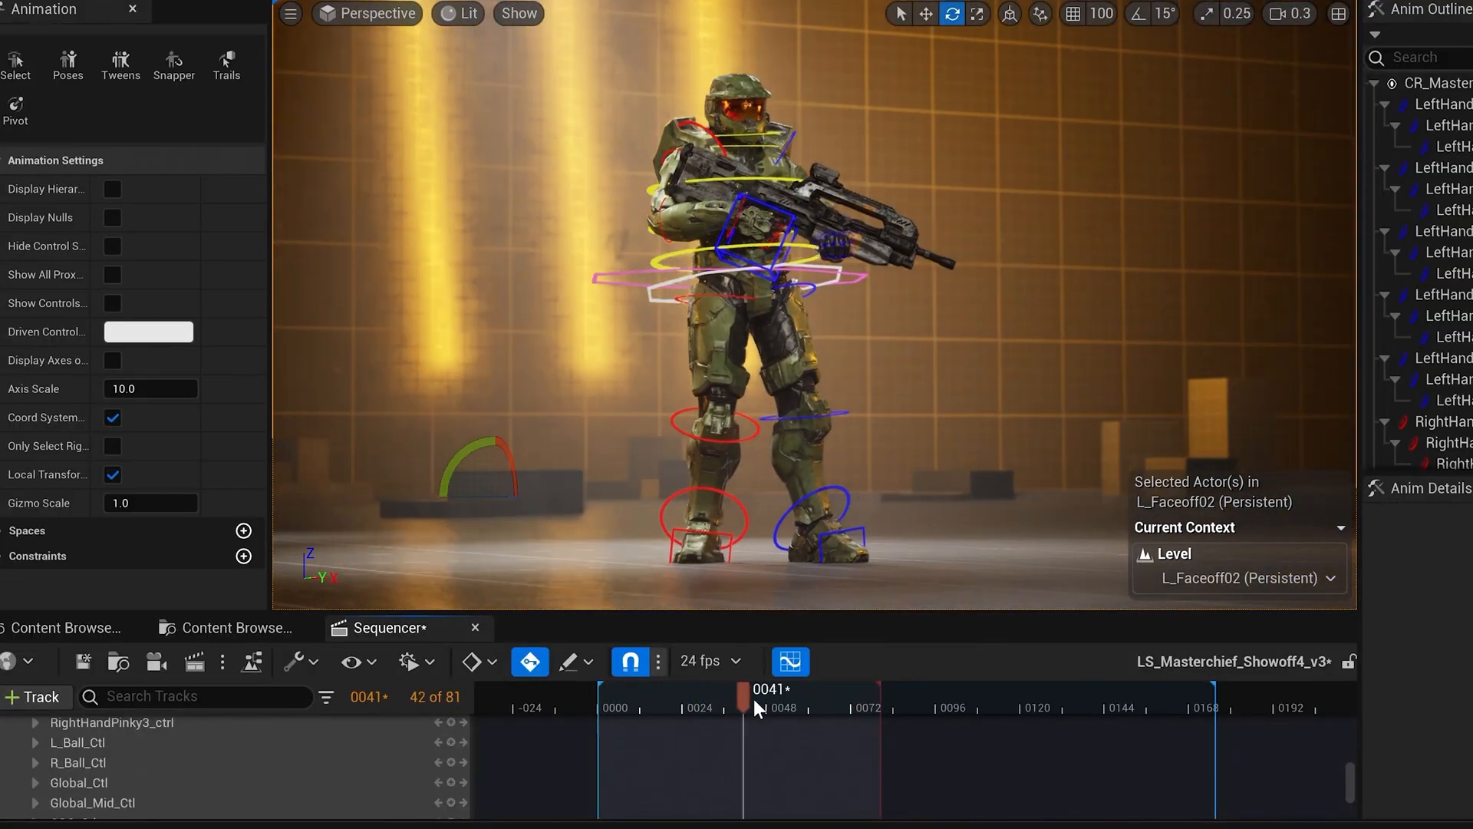
drag(752, 689, 775, 689)
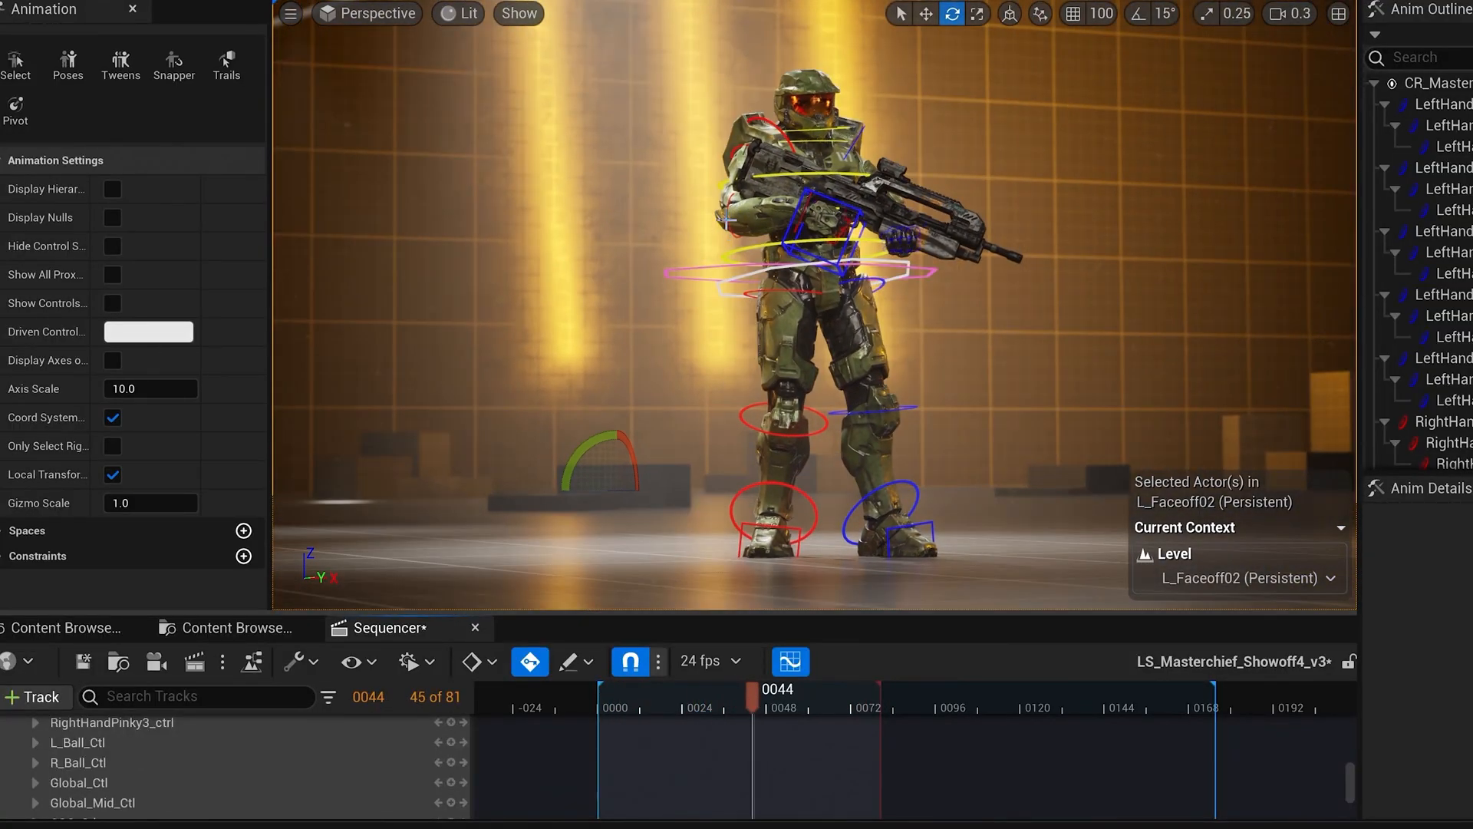